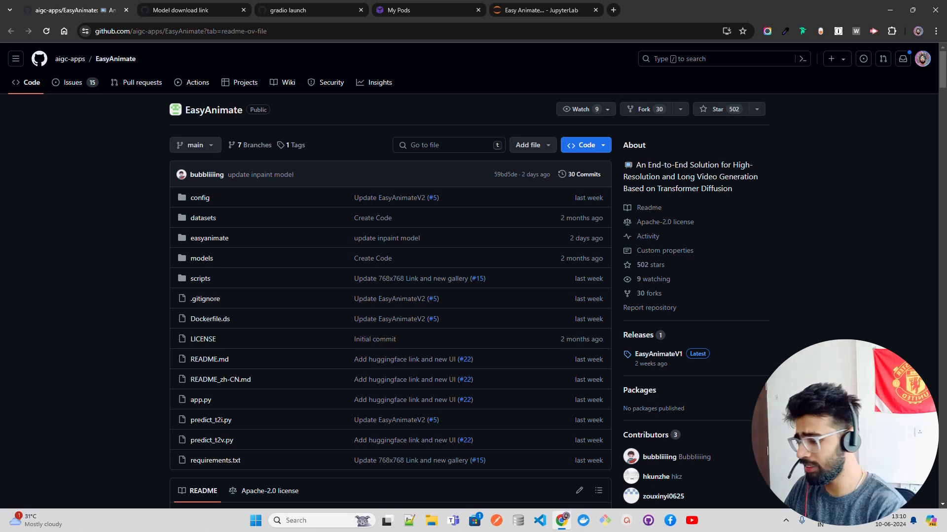
# Read the EasyAnimate README intro, highlighting the phrase 'transformer architecture'.
pyautogui.scroll(-3)
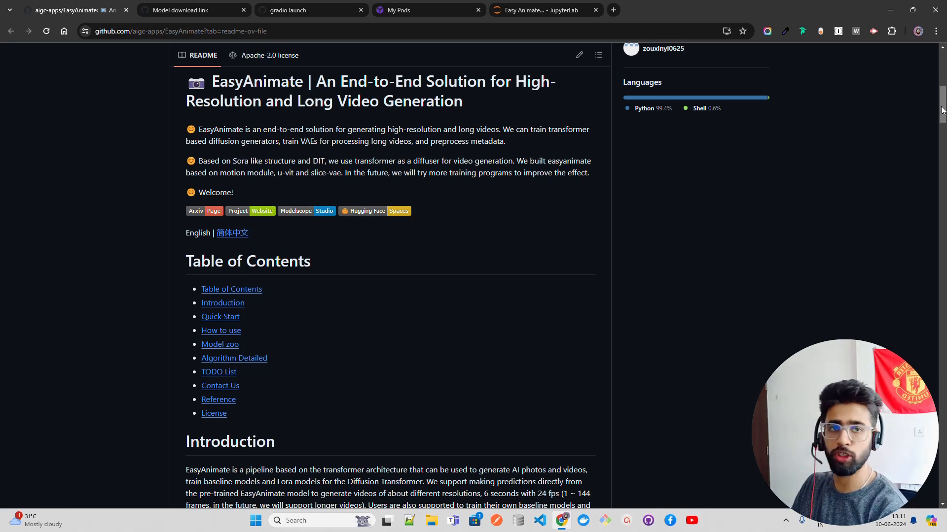
pyautogui.scroll(-3)
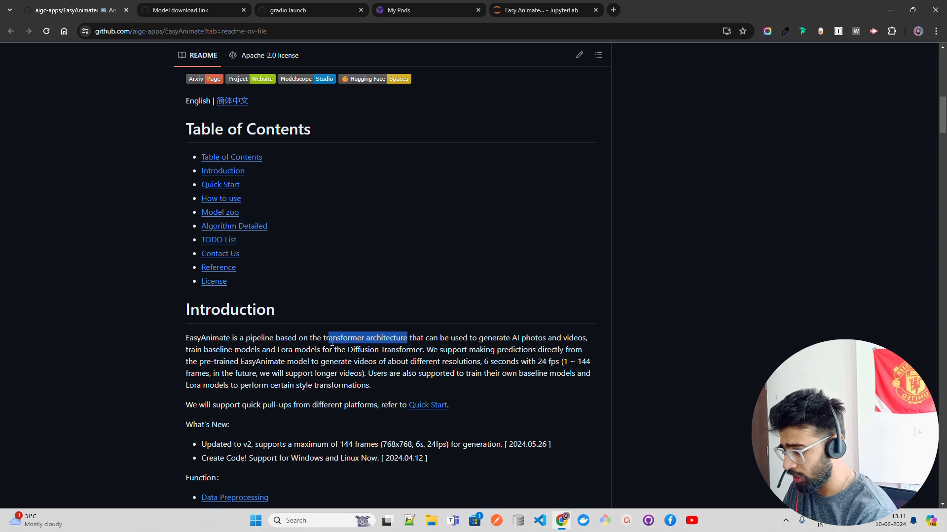
pyautogui.click(522, 342)
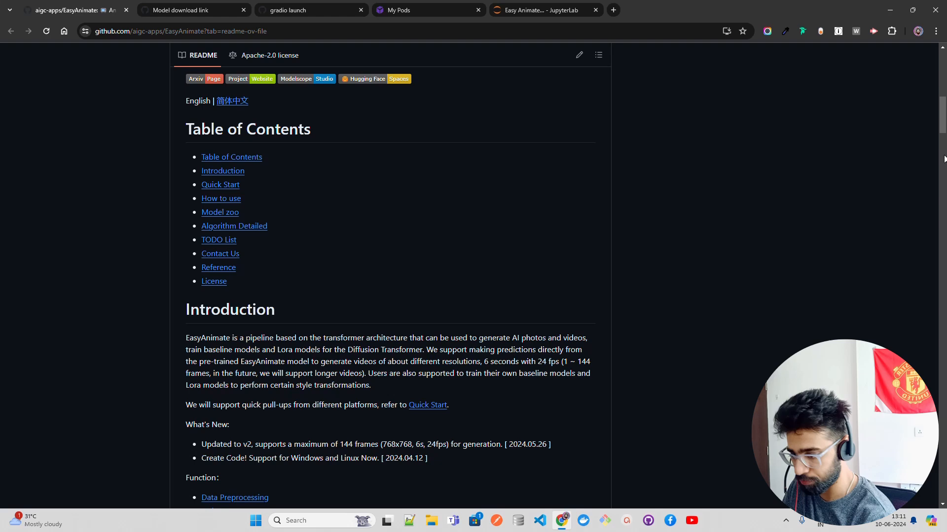
# Scroll through the gallery section, then return to the EasyAnimate JupyterLab notebook.
pyautogui.scroll(-3)
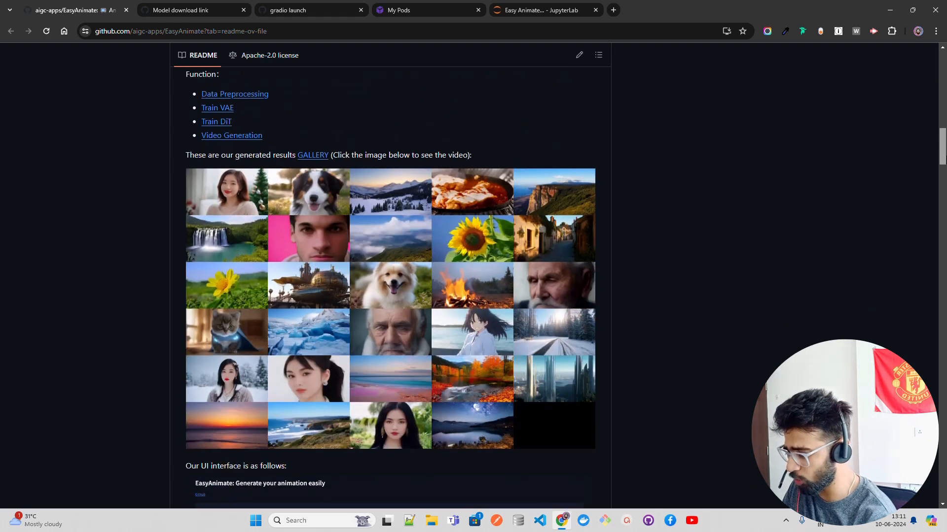
pyautogui.scroll(-3)
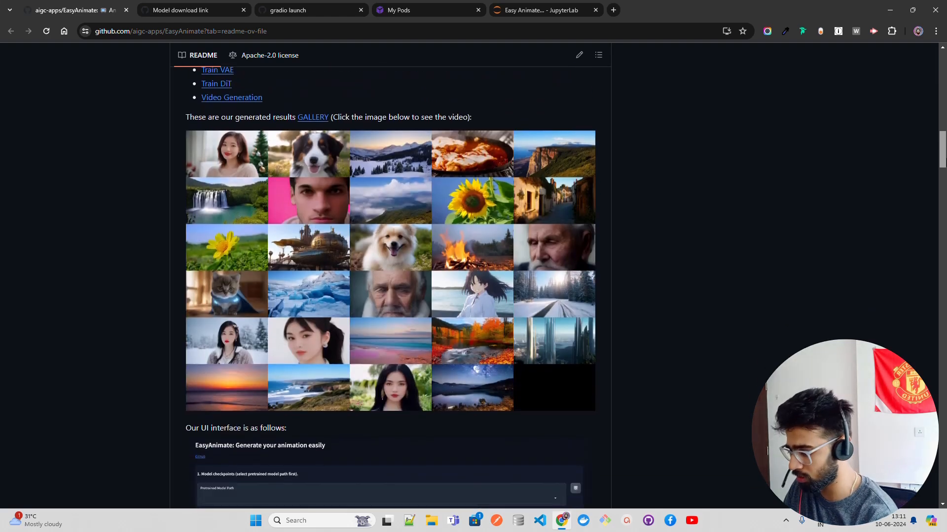
pyautogui.scroll(-3)
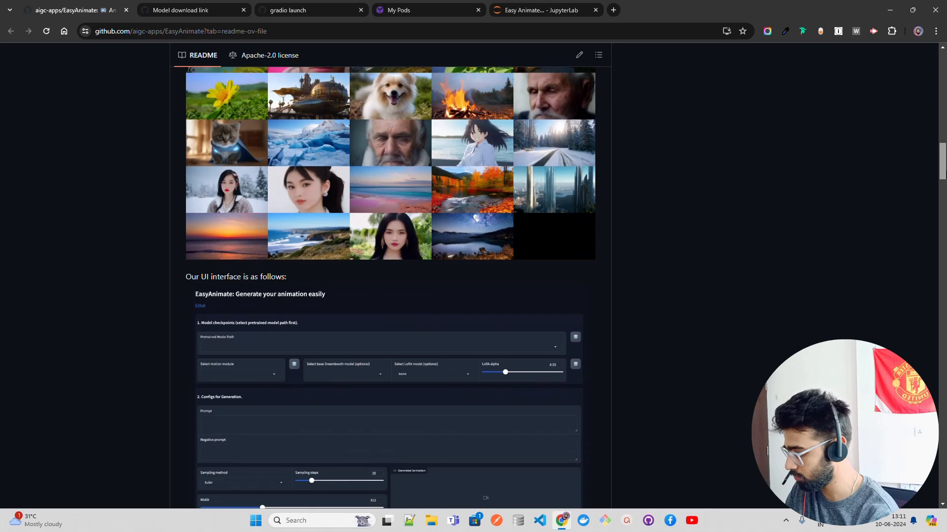
pyautogui.scroll(-3)
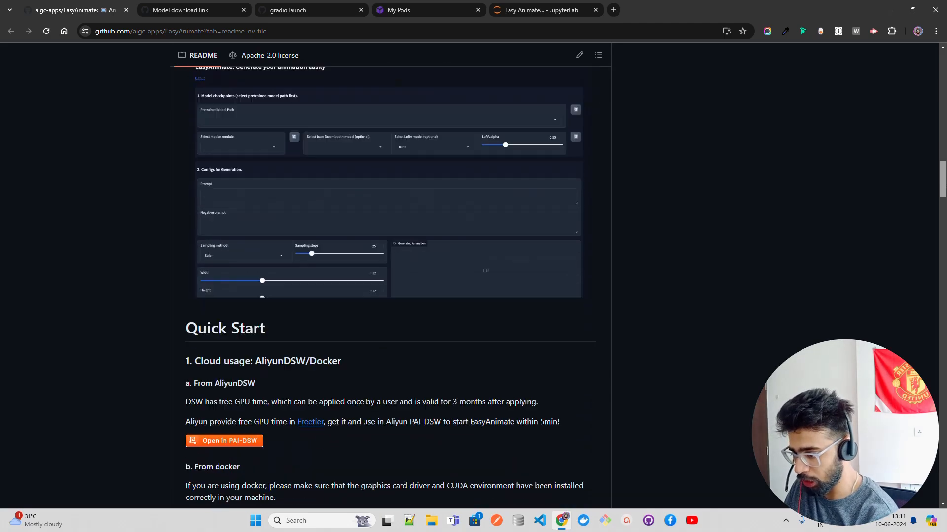
pyautogui.scroll(3)
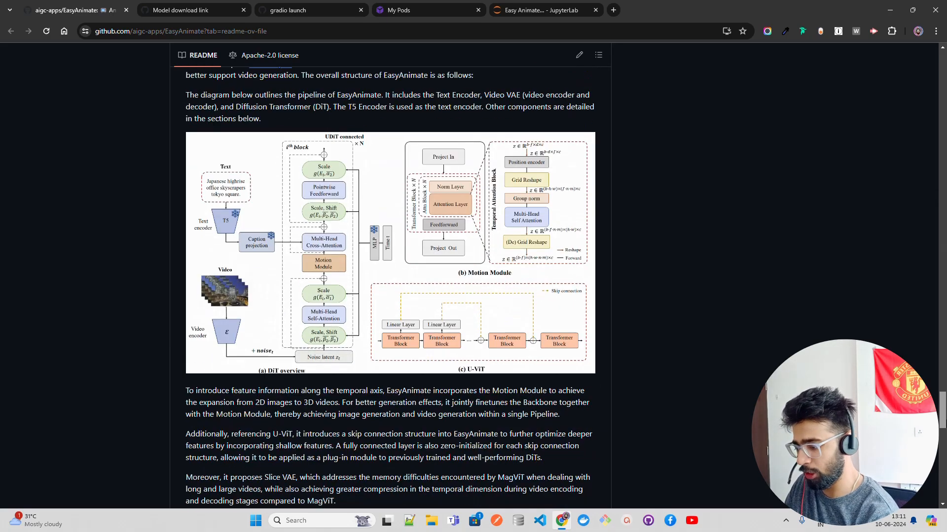
pyautogui.click(540, 10)
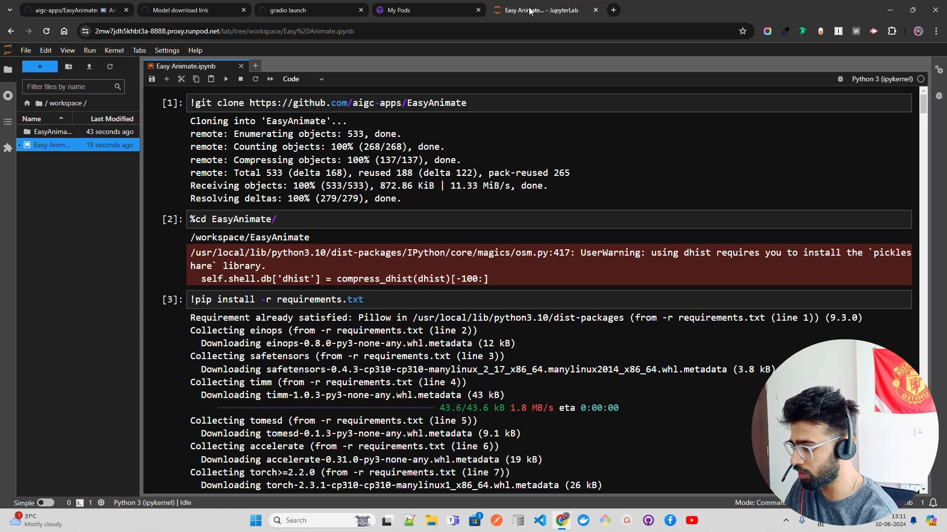
pyautogui.click(324, 103)
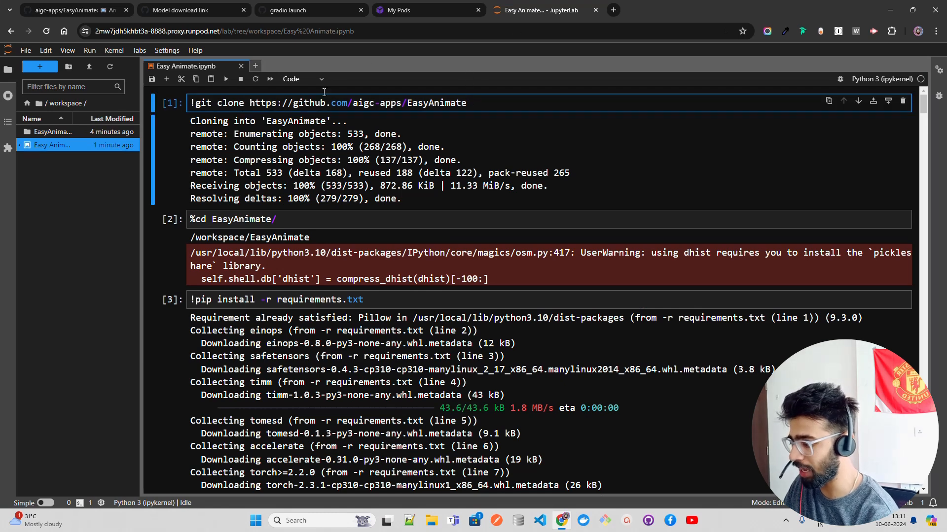
pyautogui.click(398, 10)
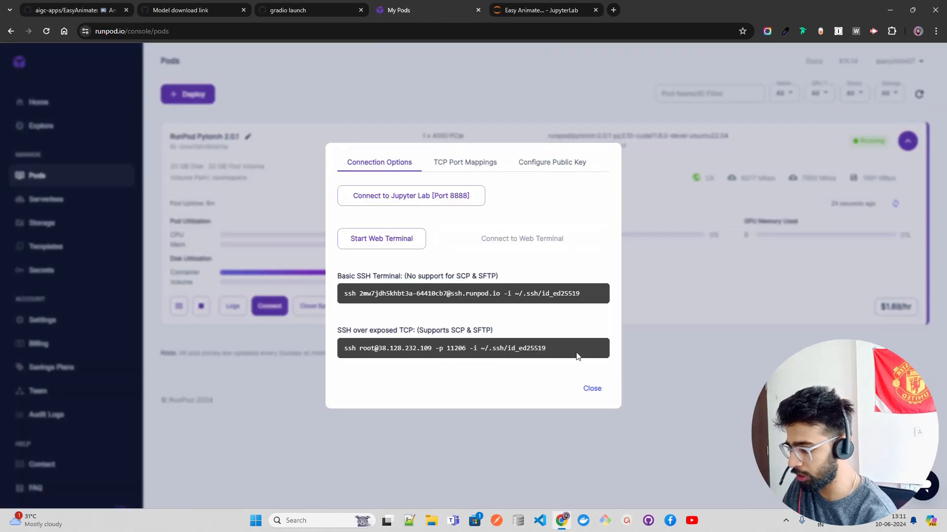
pyautogui.click(591, 388)
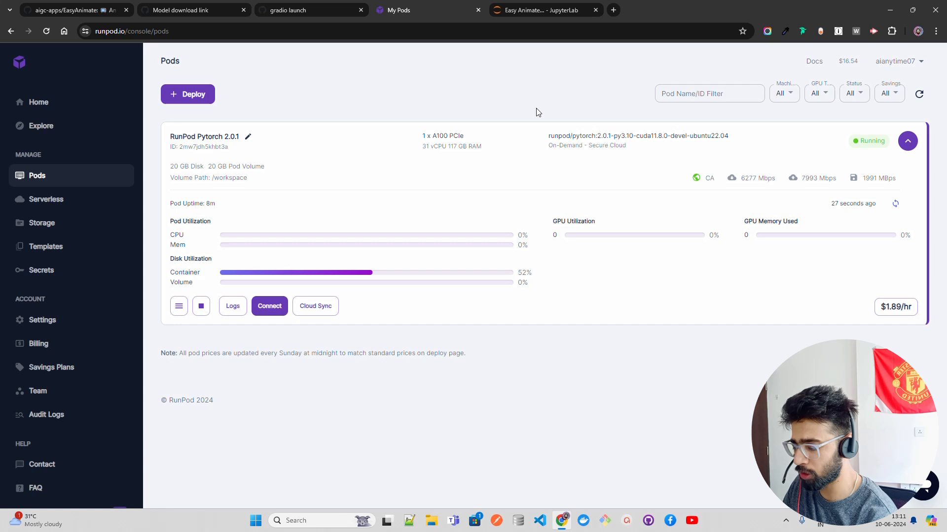
pyautogui.moveTo(469, 141)
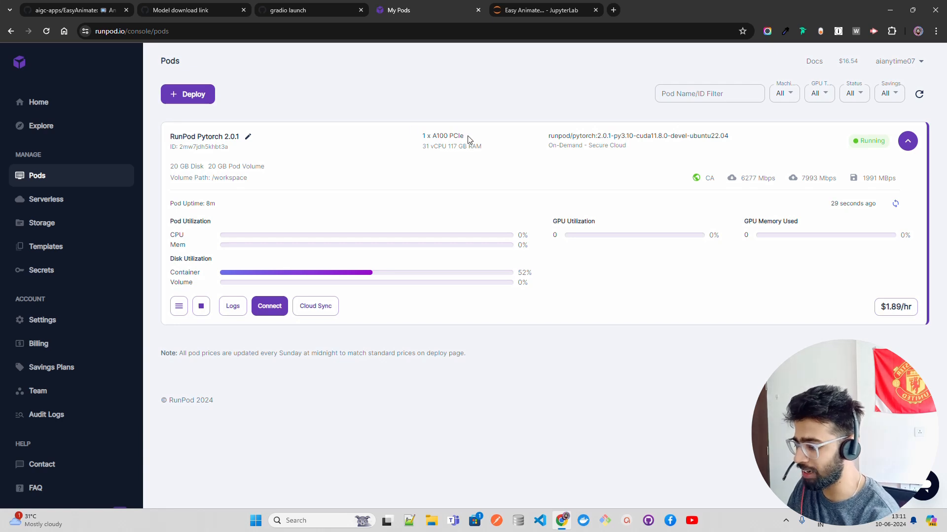
pyautogui.moveTo(483, 150)
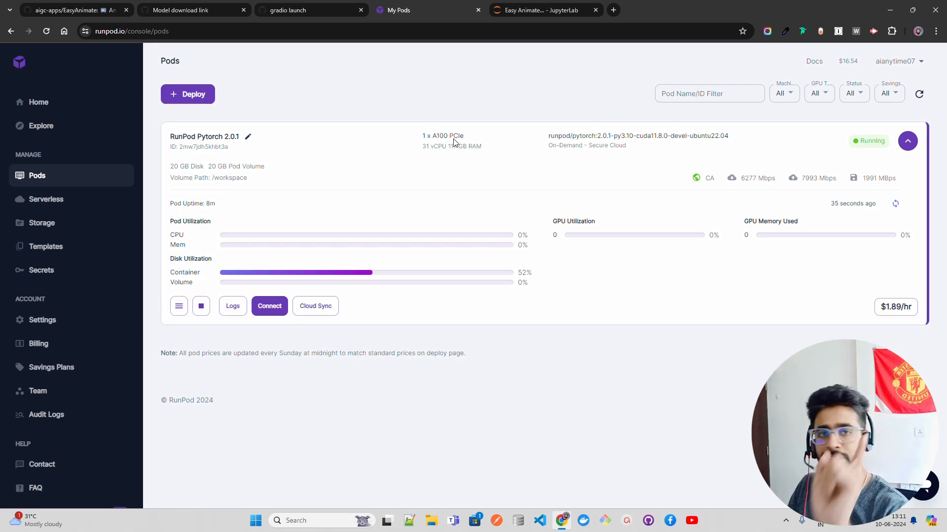
pyautogui.click(540, 10)
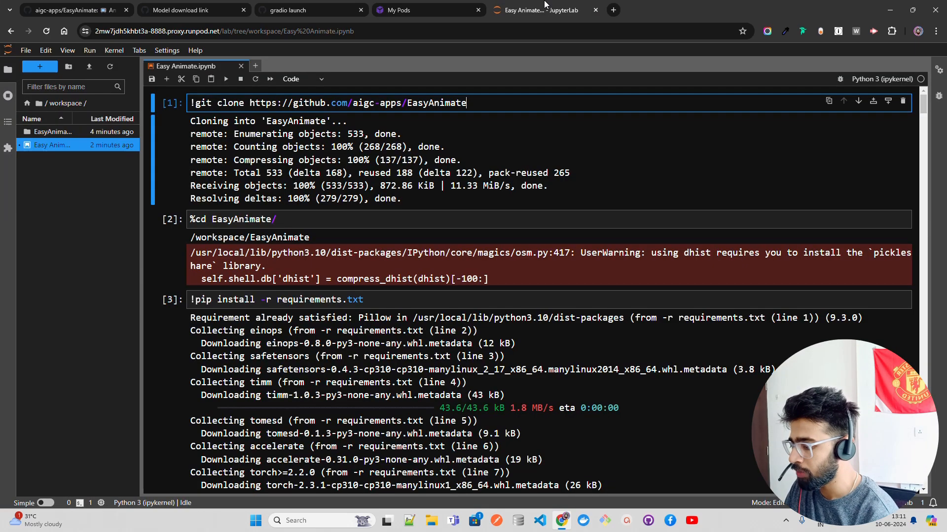
pyautogui.moveTo(444, 119)
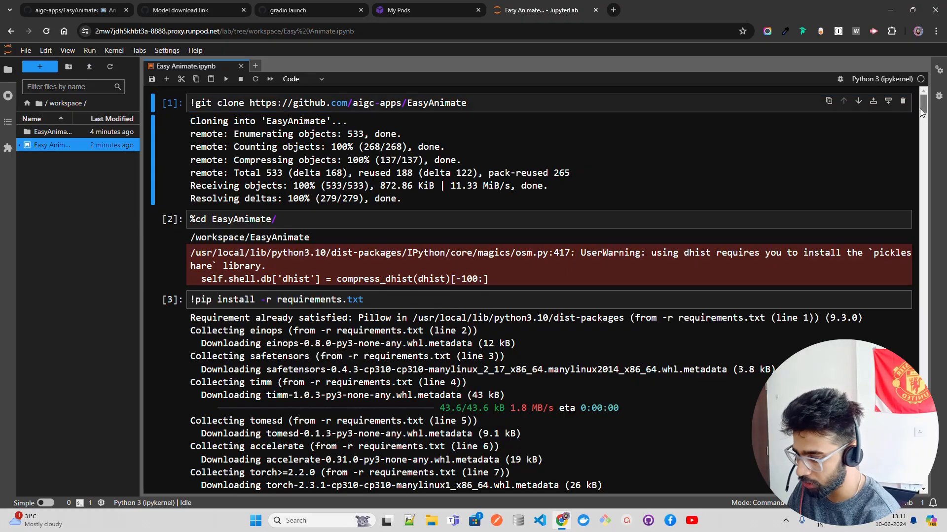
# Bring the end of the pip install output into view and select the empty cell.
pyautogui.scroll(-3)
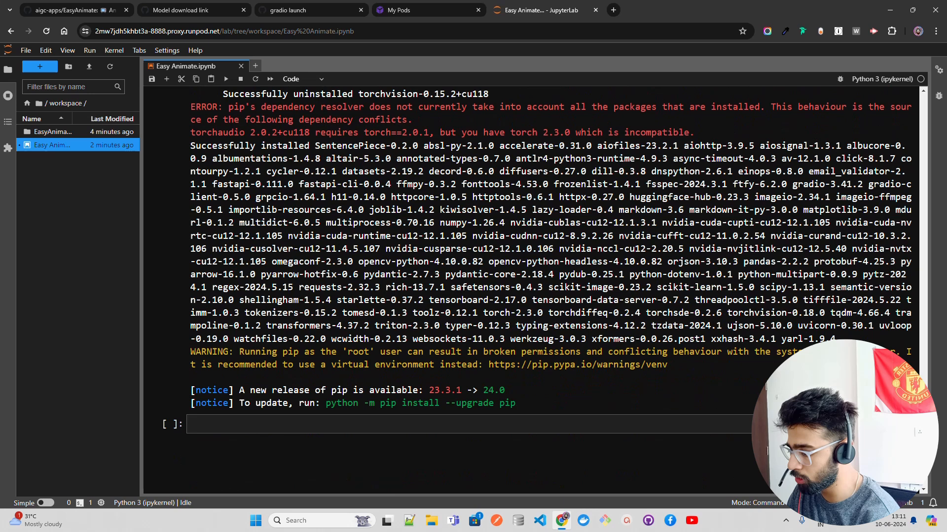
pyautogui.click(459, 424)
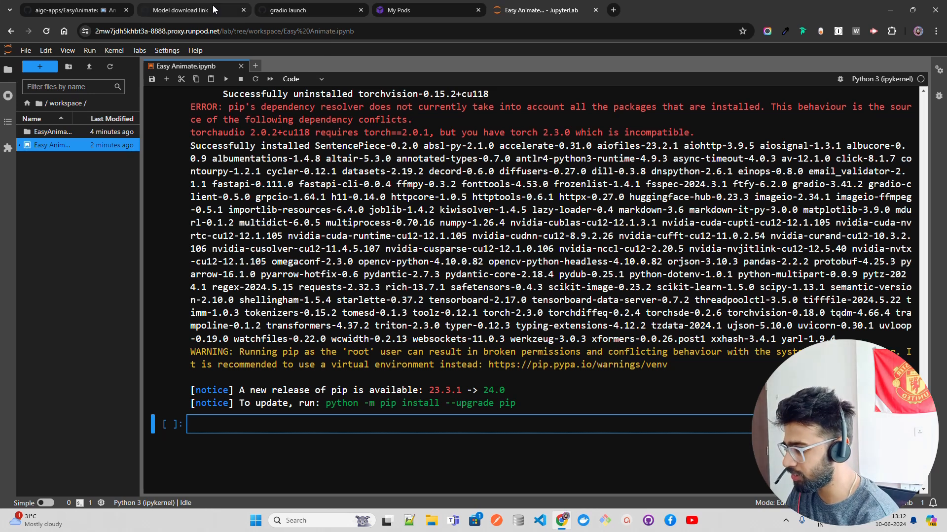
# View the model download gist as raw text and copy its commands into the notebook cell.
pyautogui.click(193, 10)
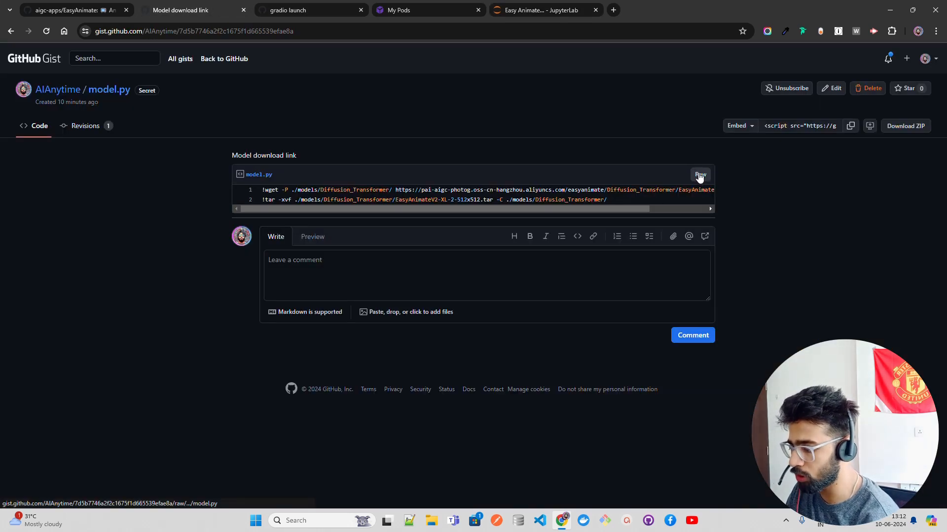
pyautogui.click(699, 175)
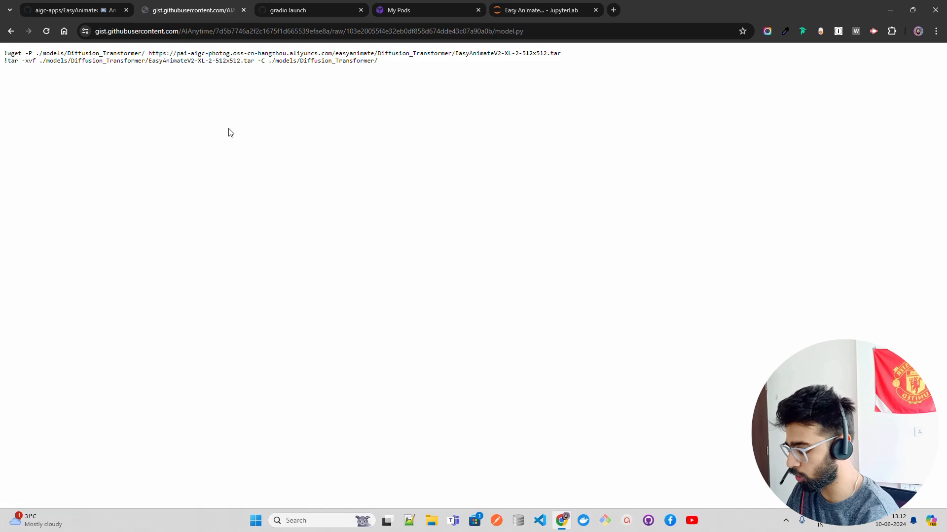
pyautogui.click(537, 10)
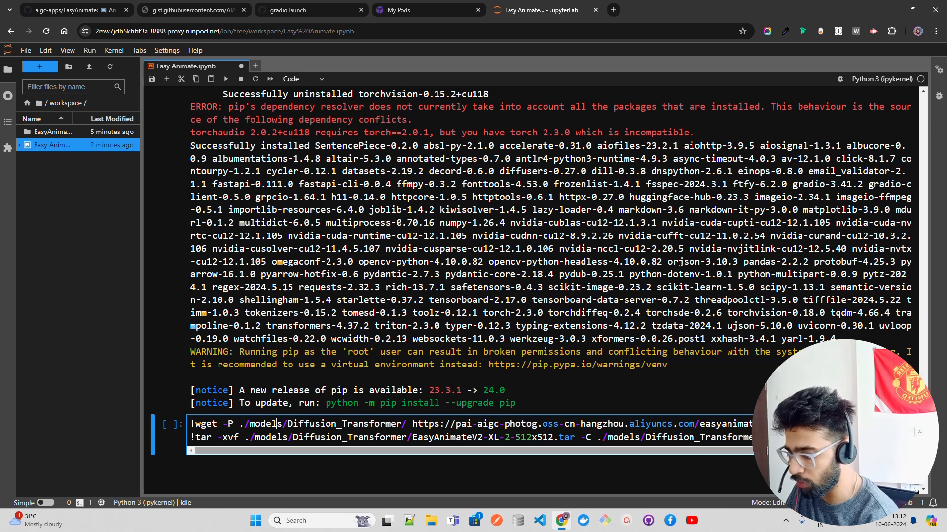
# Scroll the wget/tar cell output to follow the EasyAnimateV2-XL-2-512x512 model download.
pyautogui.hscroll(3)
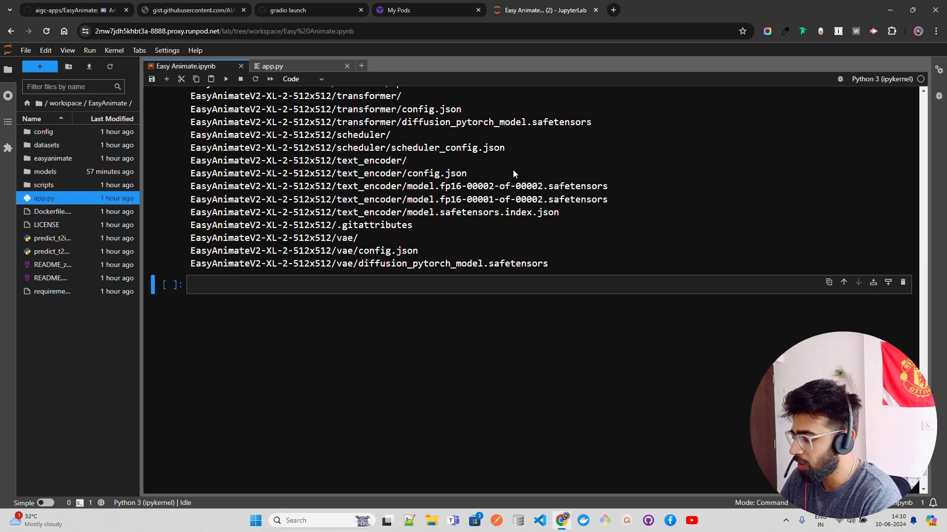
pyautogui.moveTo(703, 311)
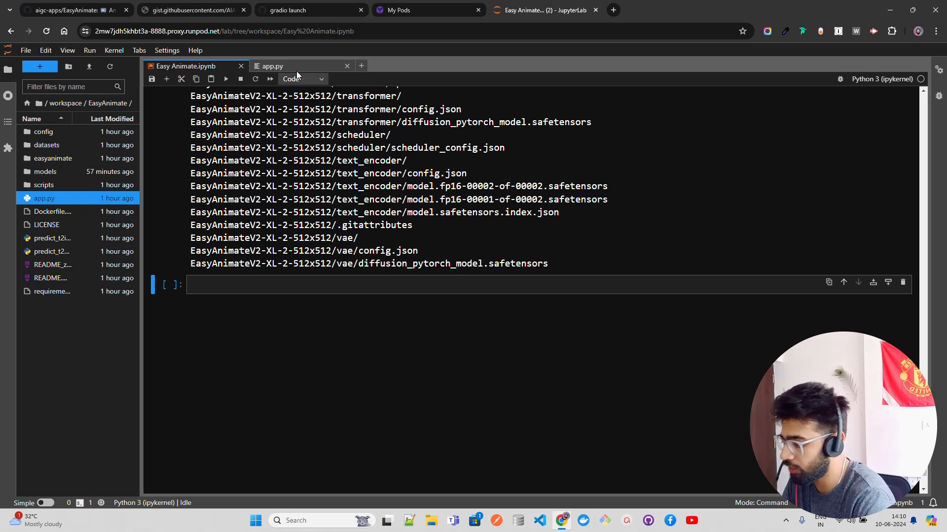
# Add share=True to demo.launch() in app.py and save the file.
pyautogui.click(272, 67)
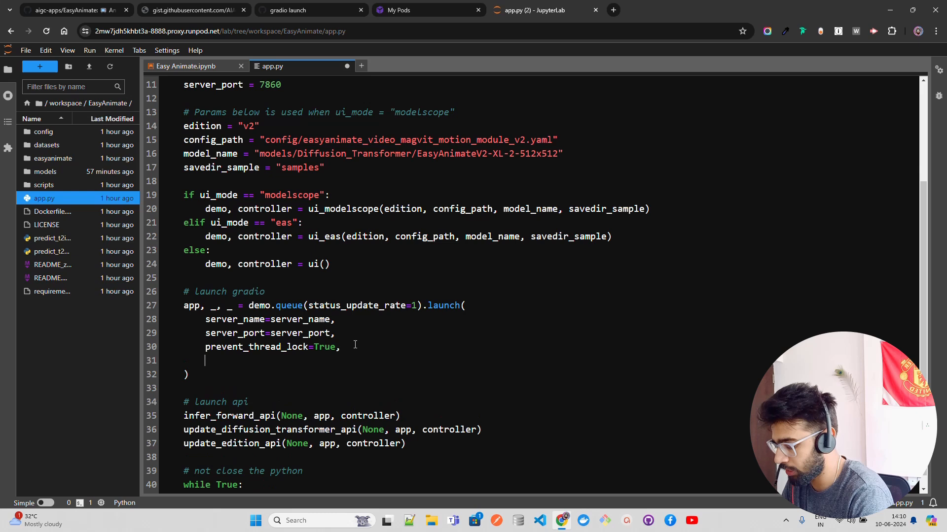
pyautogui.write('share')
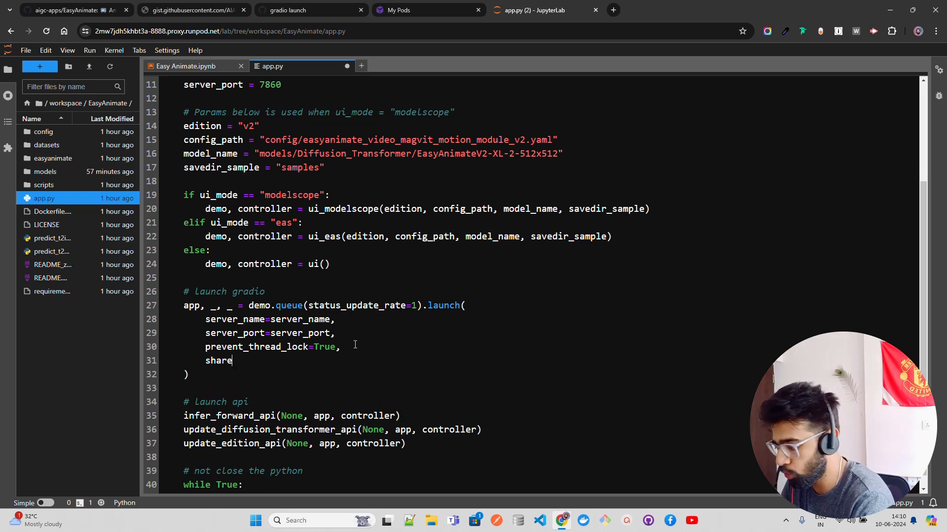
pyautogui.write('=True')
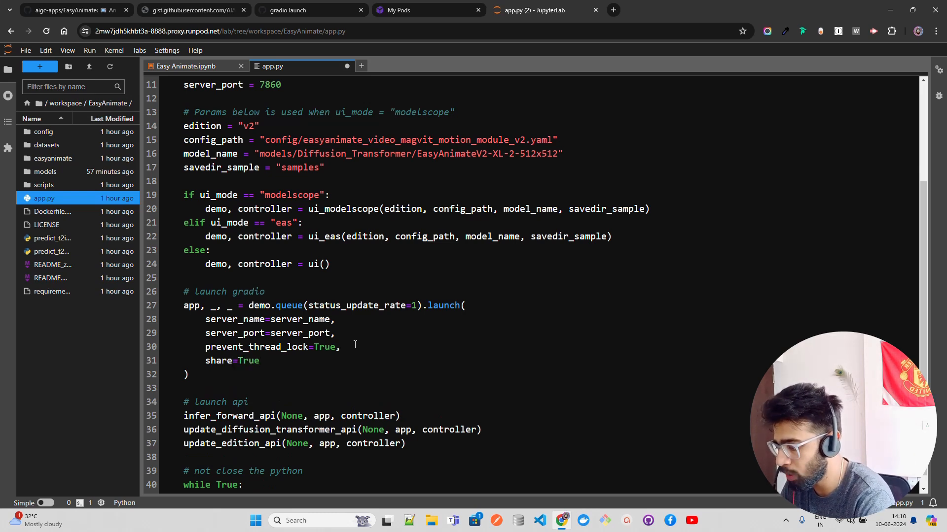
pyautogui.press('ctrl+s')
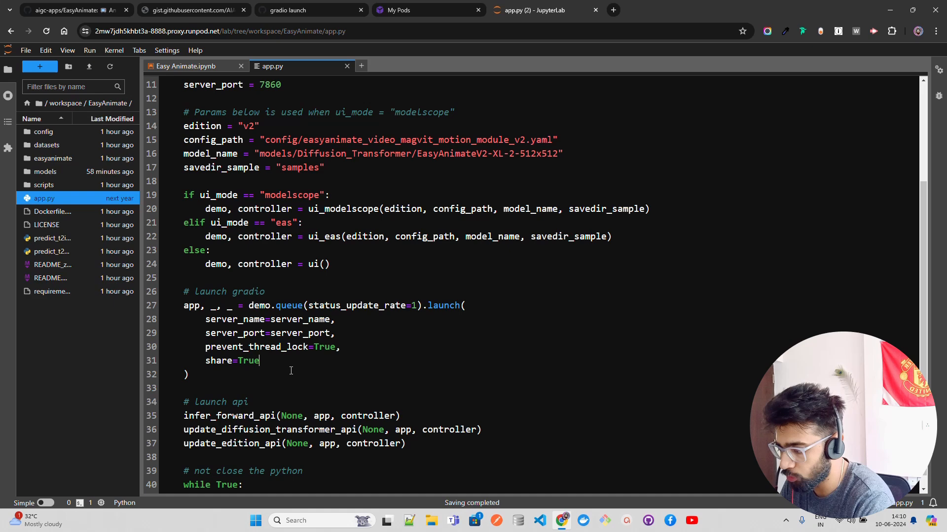
pyautogui.moveTo(421, 271)
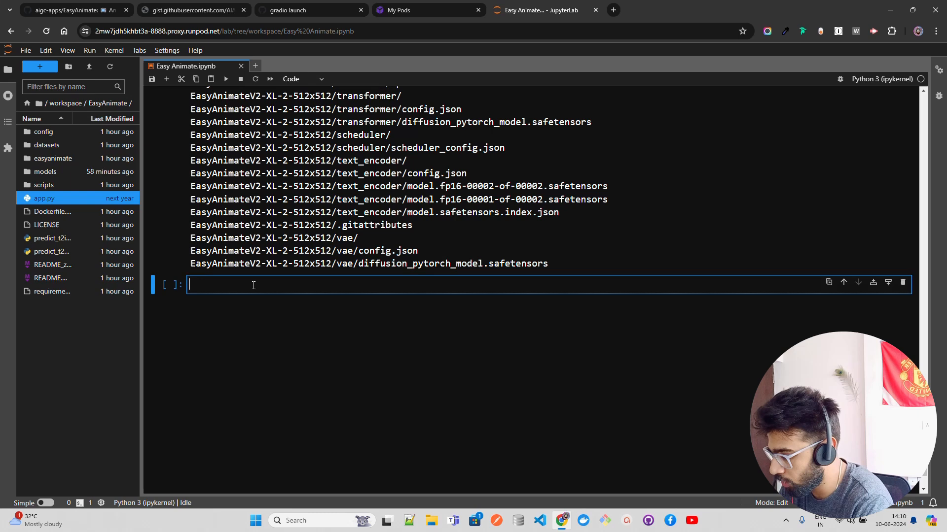
# Run '!python app.py' and open the resulting public gradio.live address.
pyautogui.write('!')
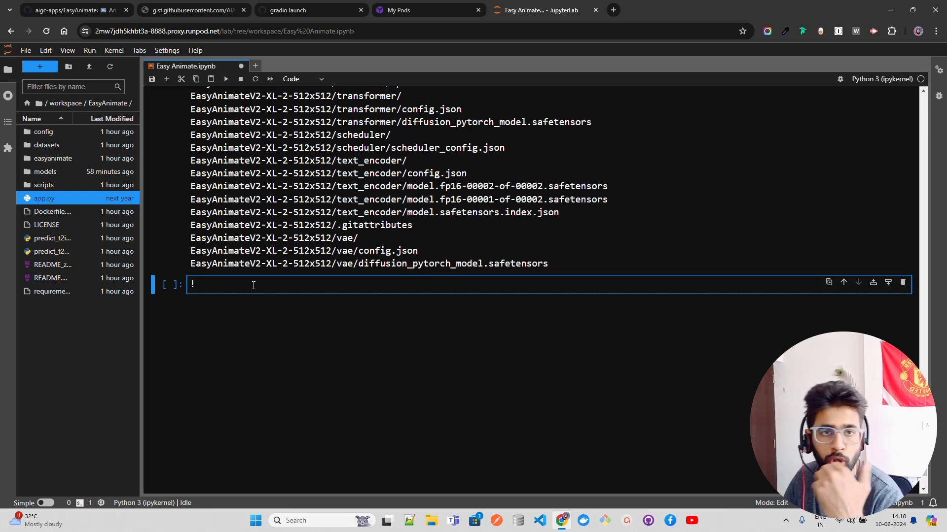
pyautogui.write('python app.py')
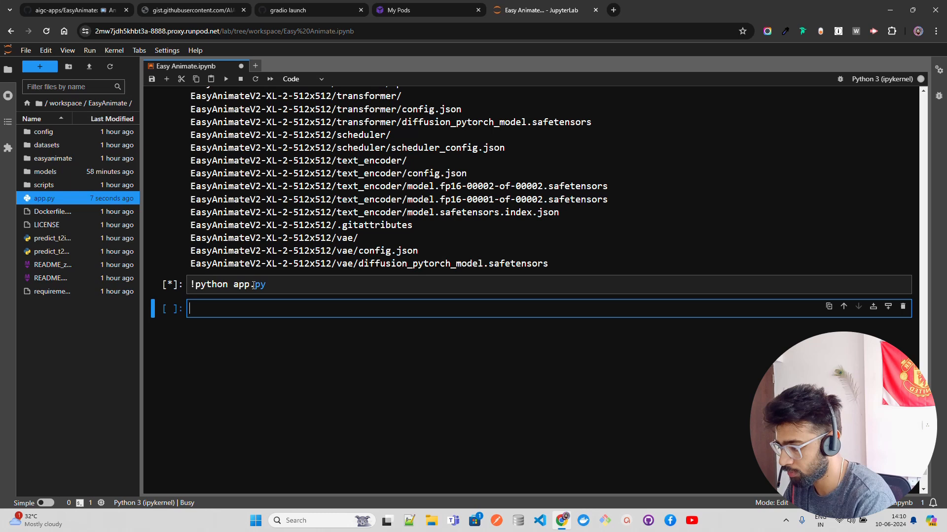
pyautogui.moveTo(652, 375)
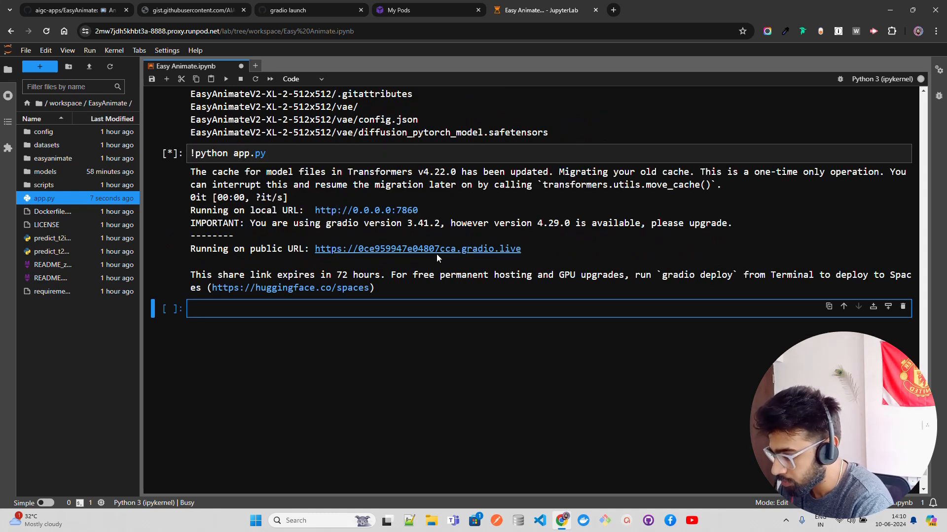
pyautogui.click(416, 249)
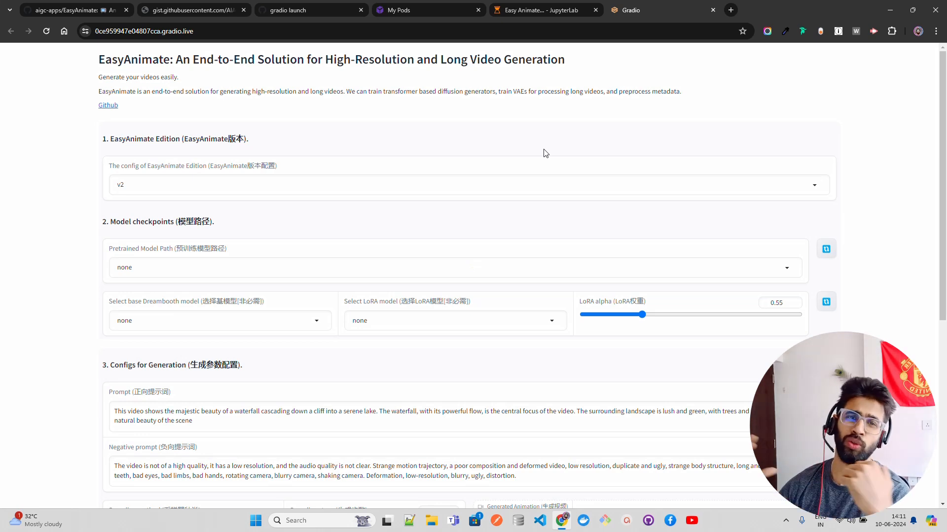
pyautogui.moveTo(795, 121)
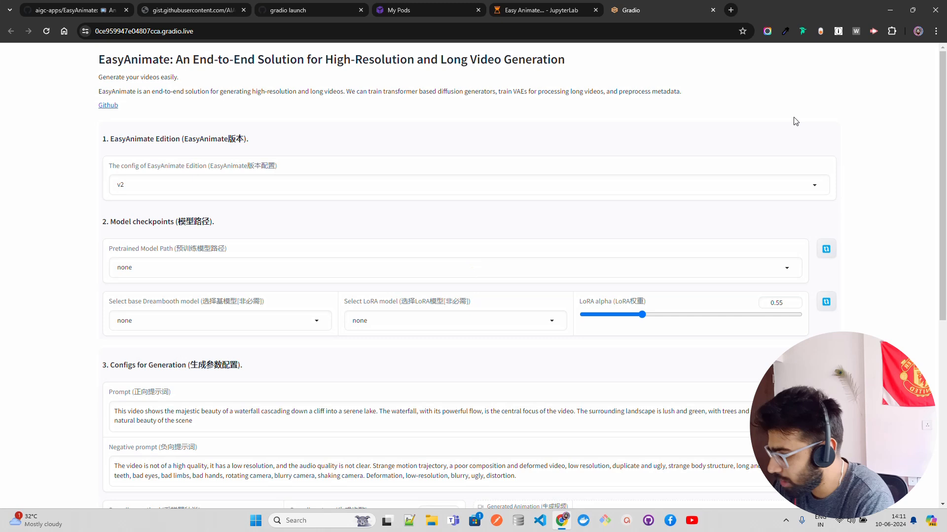
# Translate the EasyAnimate page into English via the context menu and dismiss the popup.
pyautogui.rightClick(796, 120)
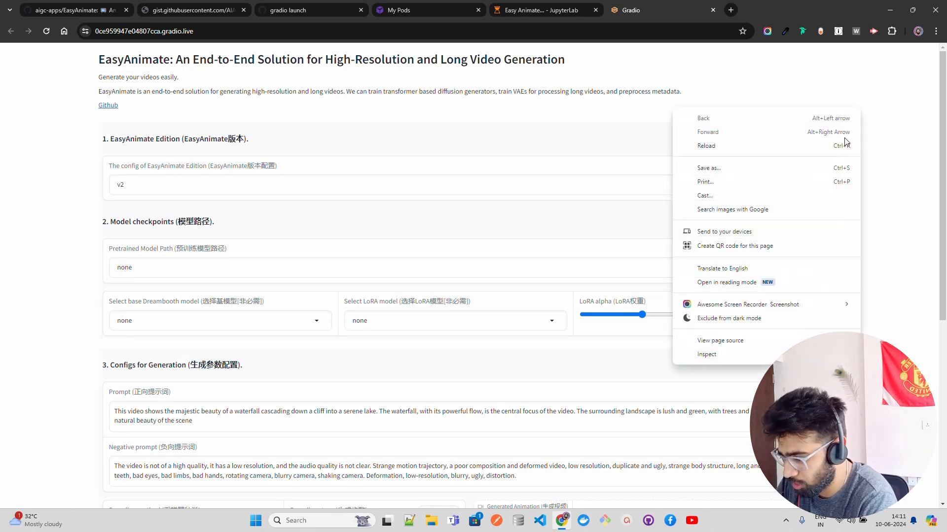
pyautogui.click(721, 269)
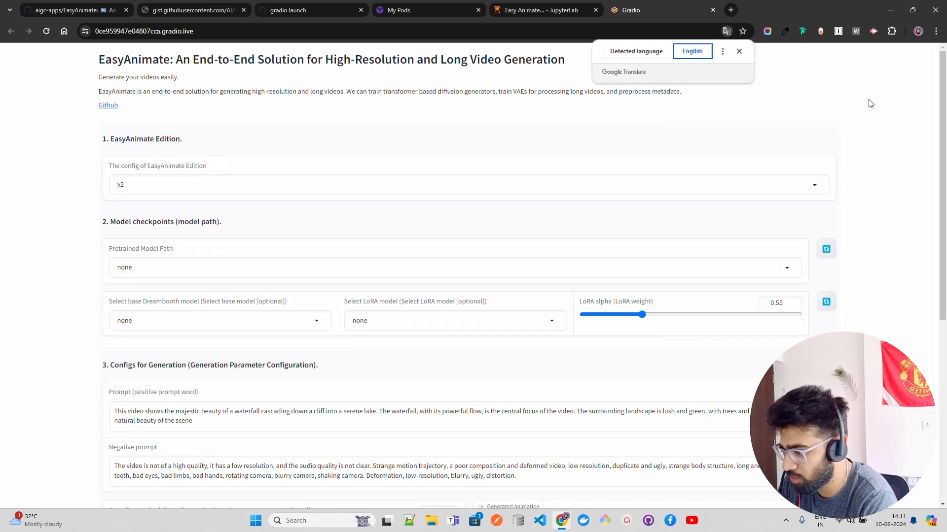
pyautogui.click(738, 50)
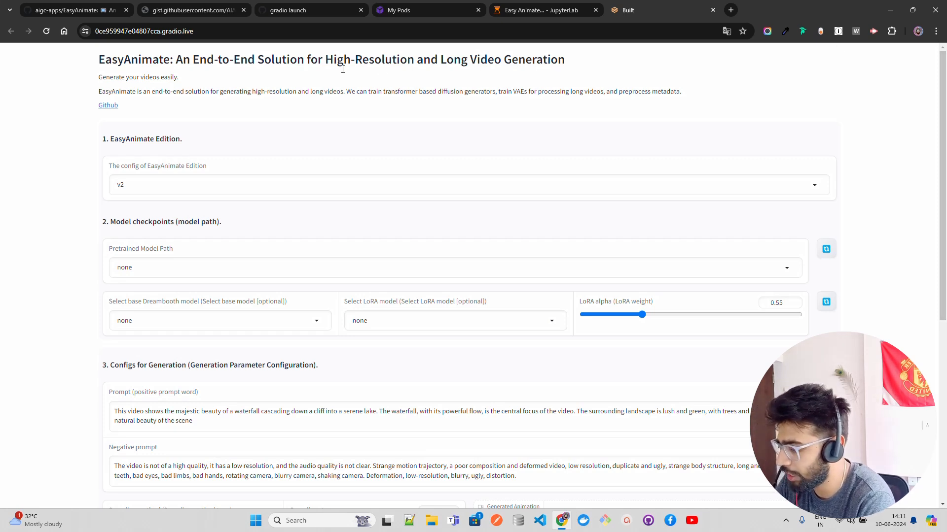
pyautogui.moveTo(315, 77)
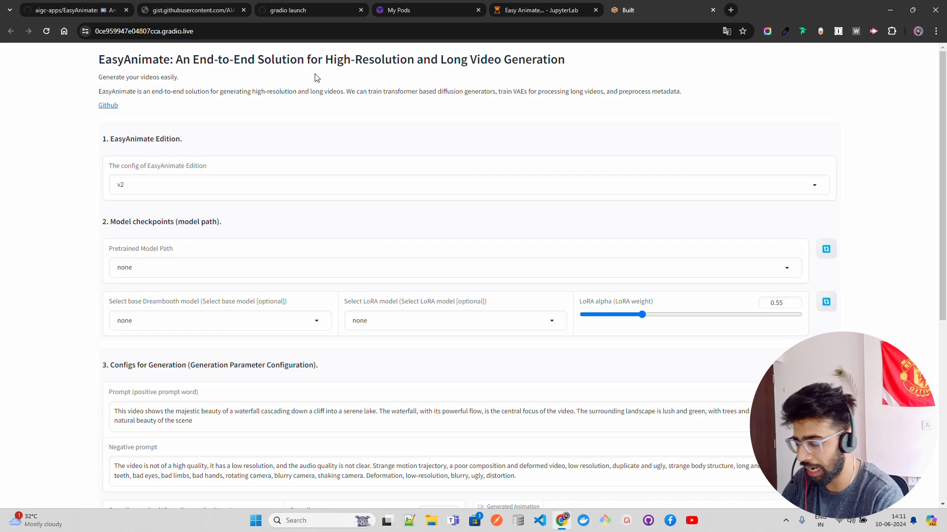
pyautogui.moveTo(862, 159)
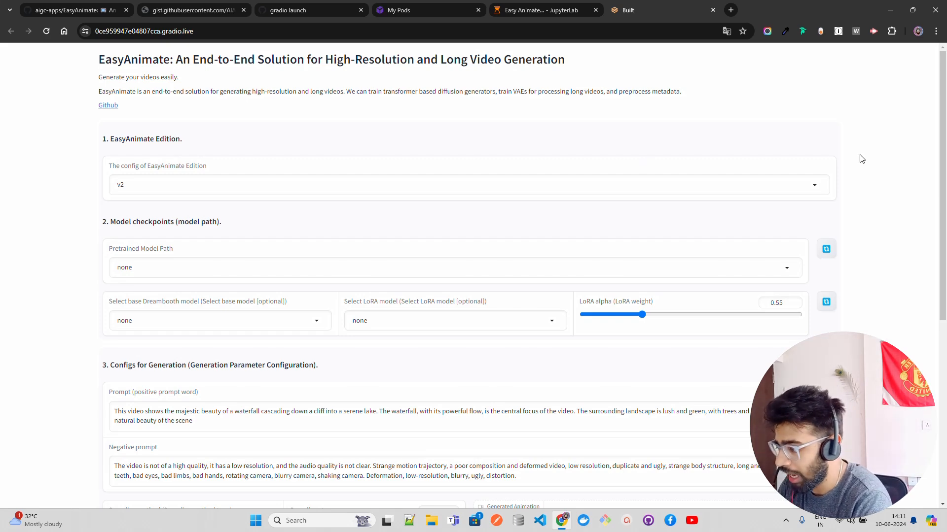
# Scroll down to the generation configs section of the translated page.
pyautogui.scroll(-3)
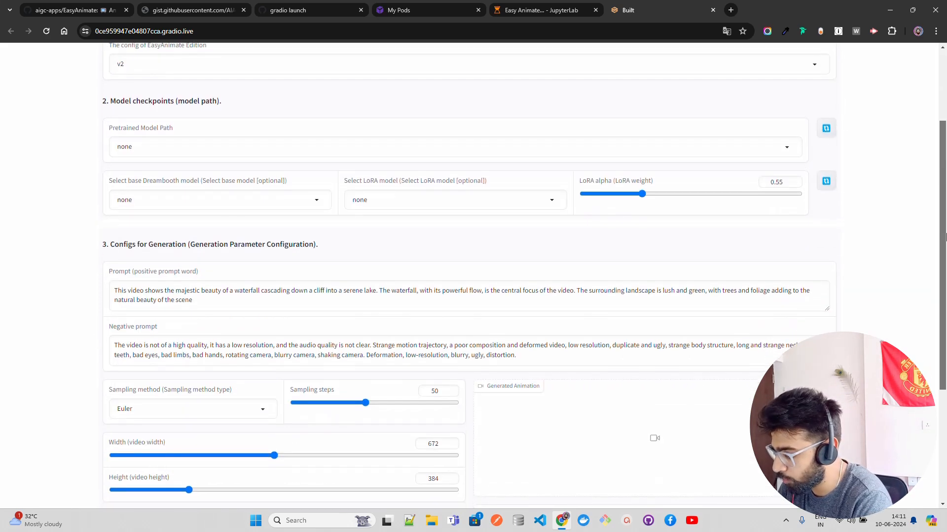
pyautogui.scroll(-3)
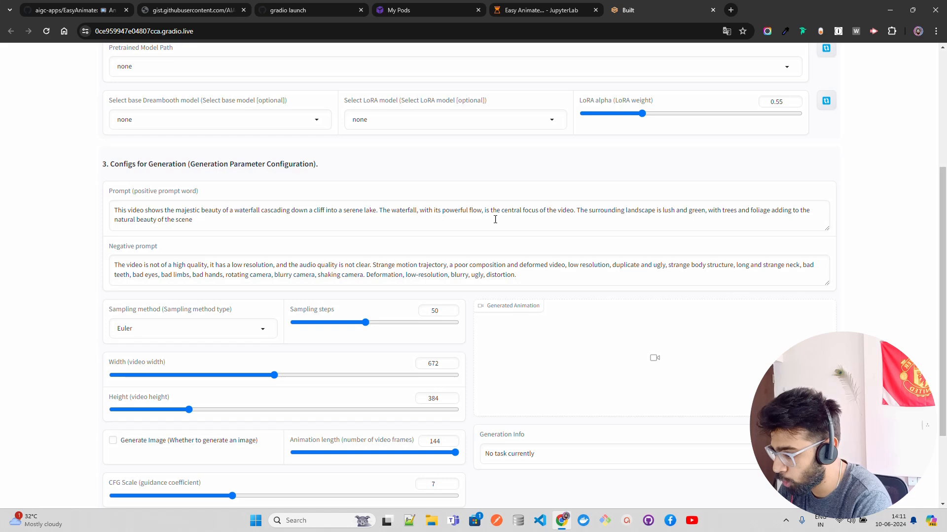
pyautogui.scroll(-3)
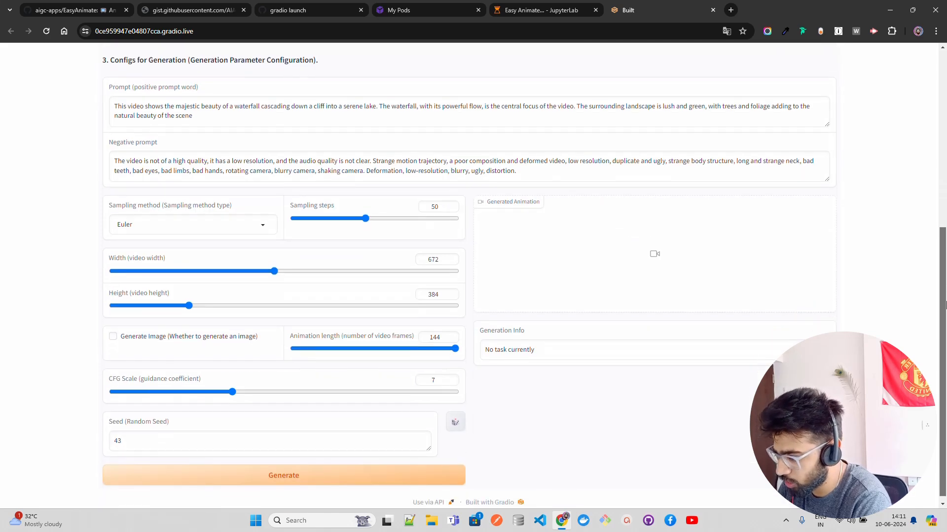
pyautogui.scroll(3)
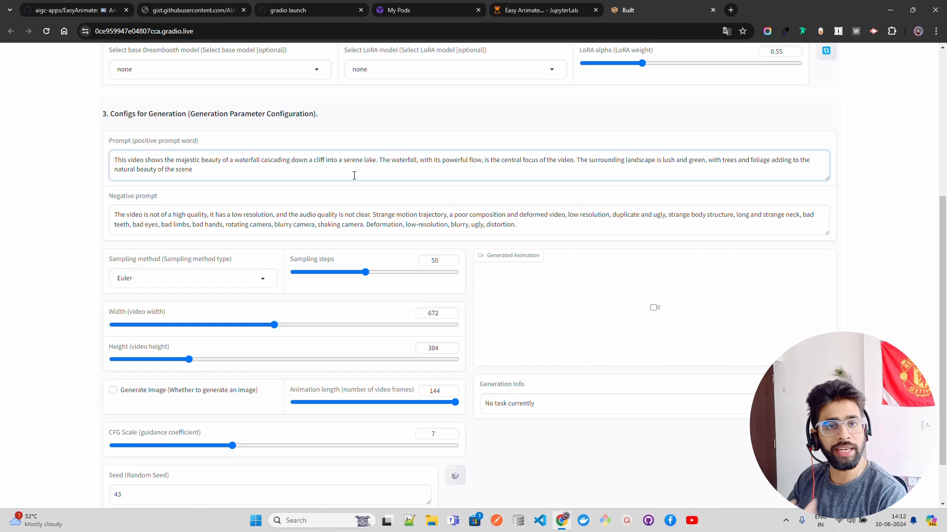
pyautogui.scroll(-3)
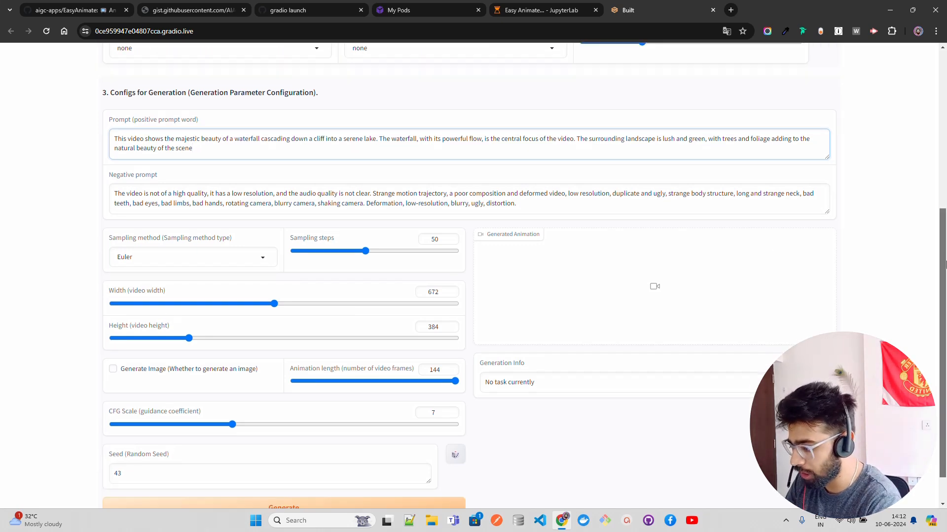
pyautogui.scroll(-3)
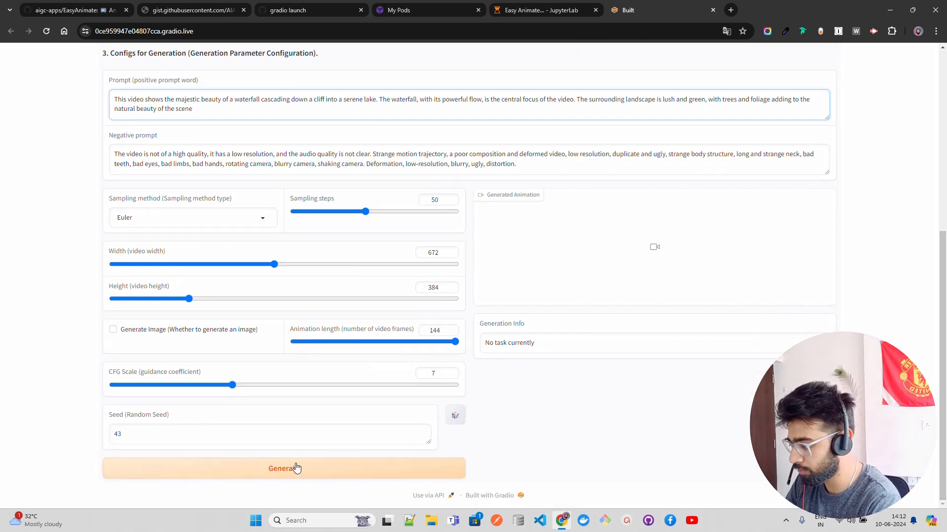
# Generate the waterfall video, hit the 'select a pretrained model path' error, and scroll back to Model checkpoints.
pyautogui.click(283, 468)
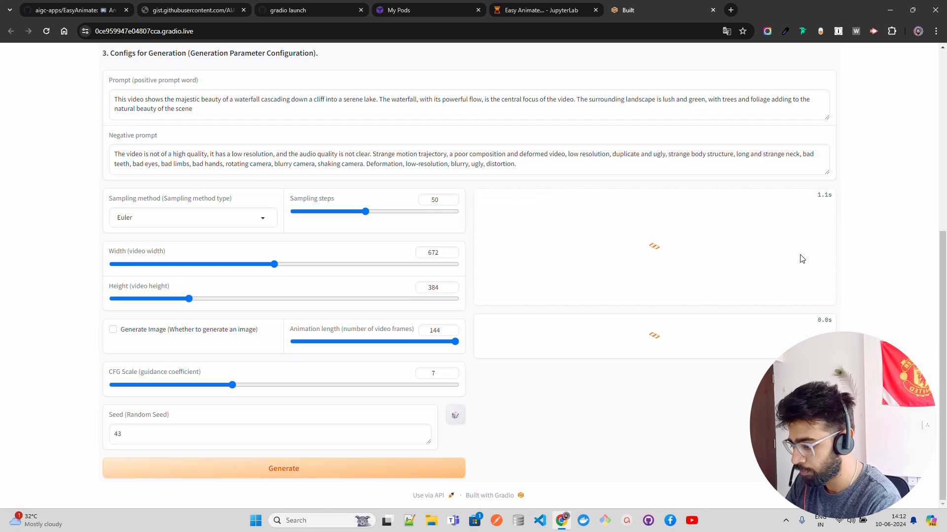
pyautogui.click(283, 468)
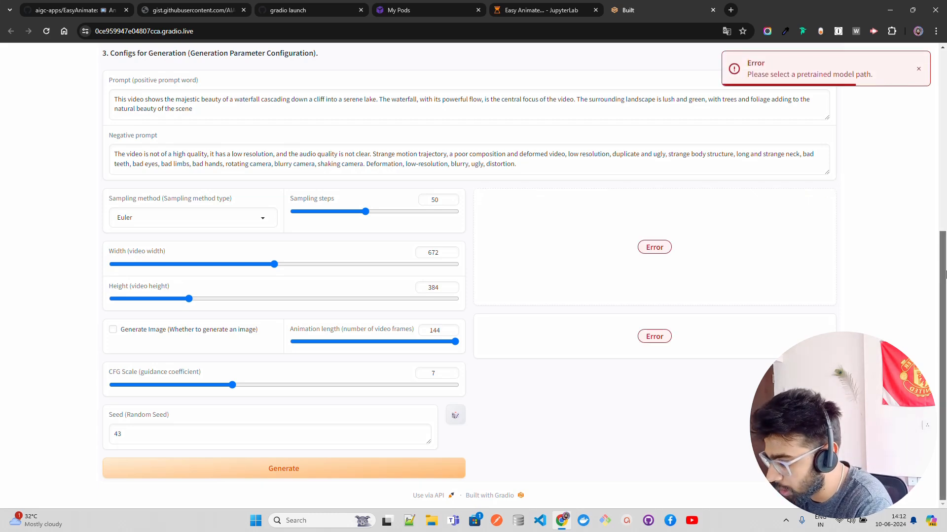
pyautogui.scroll(3)
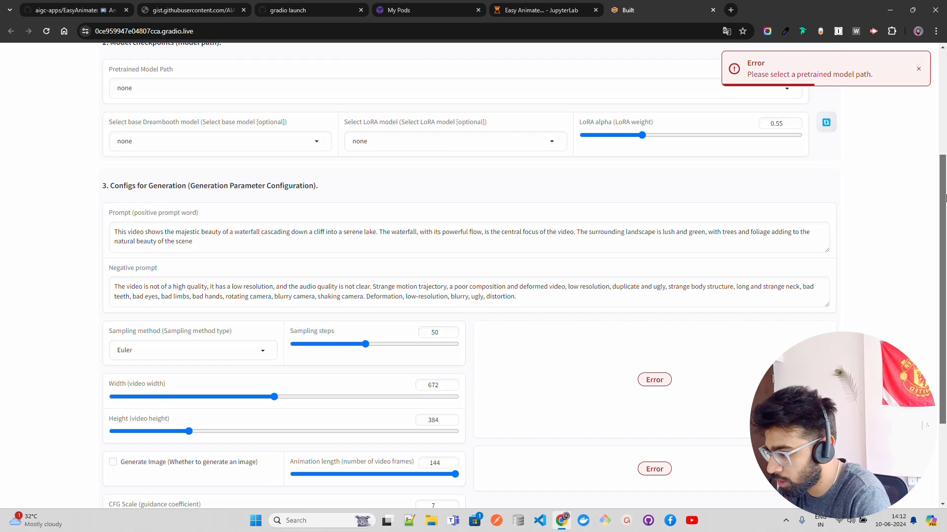
pyautogui.scroll(3)
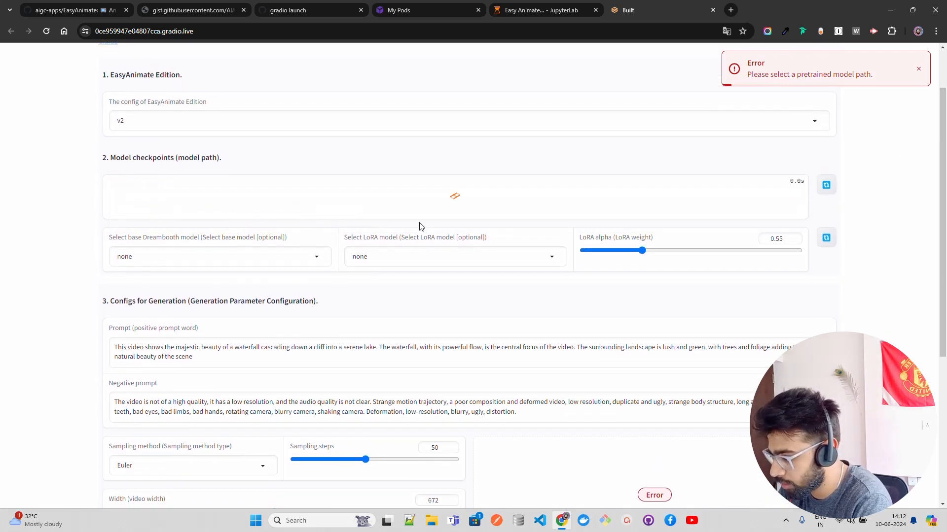
# Refresh the Pretrained Model Path list and wait while it processes in the queue.
pyautogui.click(918, 68)
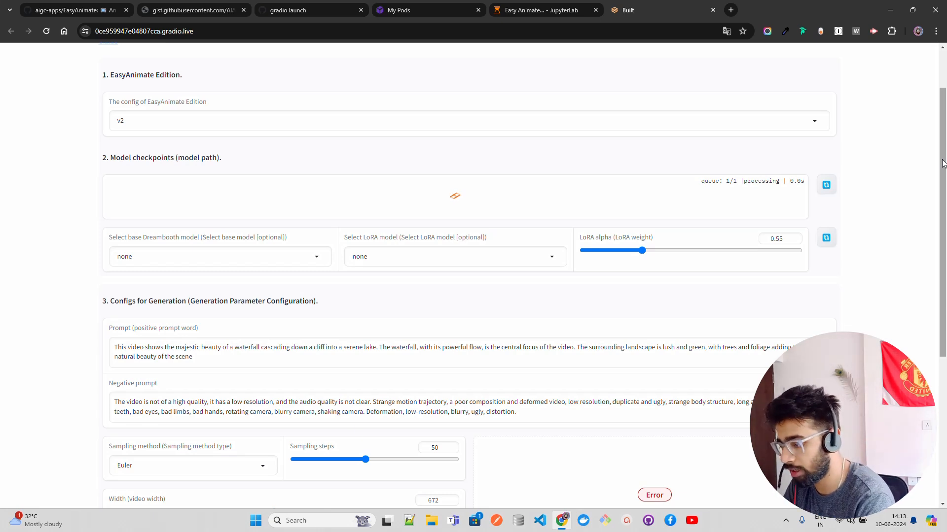
pyautogui.scroll(3)
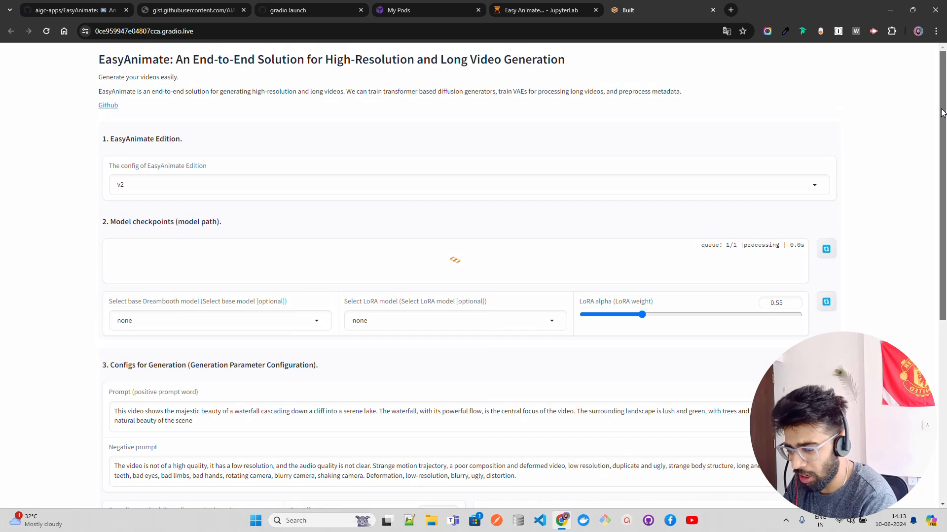
pyautogui.scroll(-3)
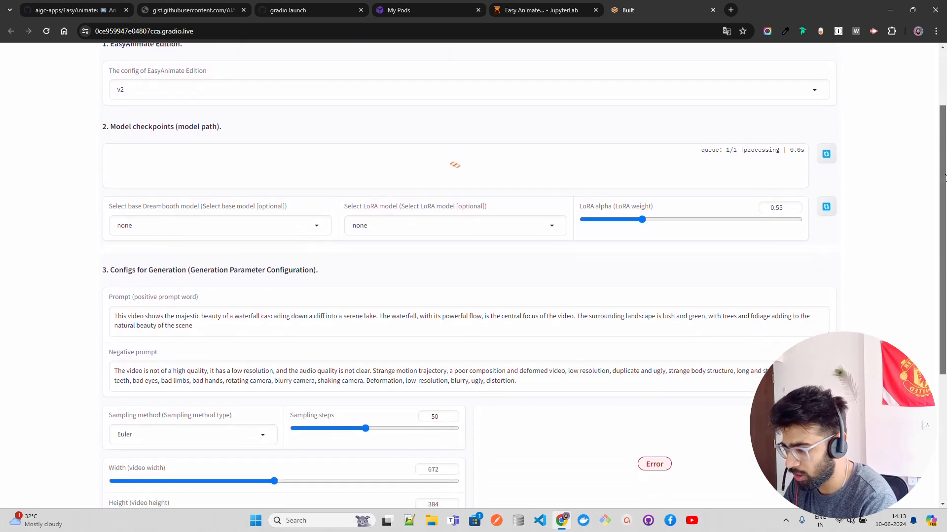
pyautogui.scroll(-3)
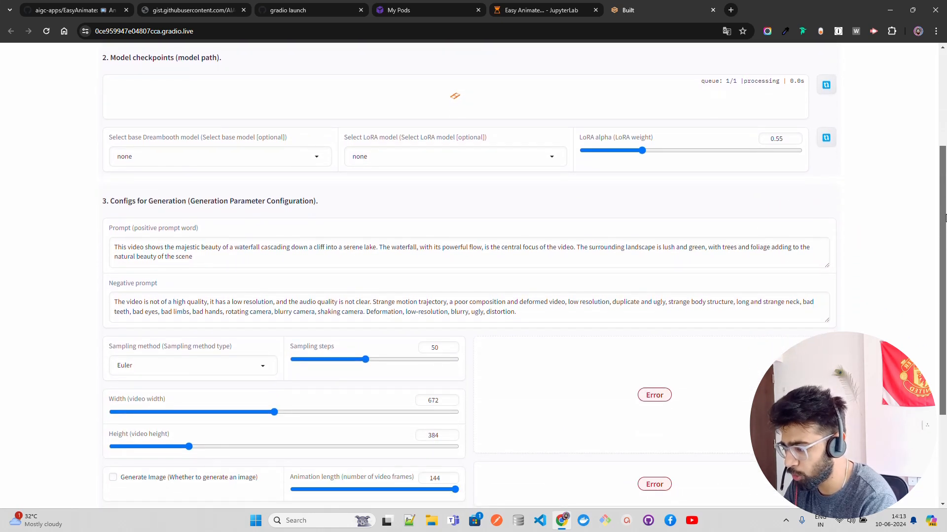
pyautogui.scroll(-3)
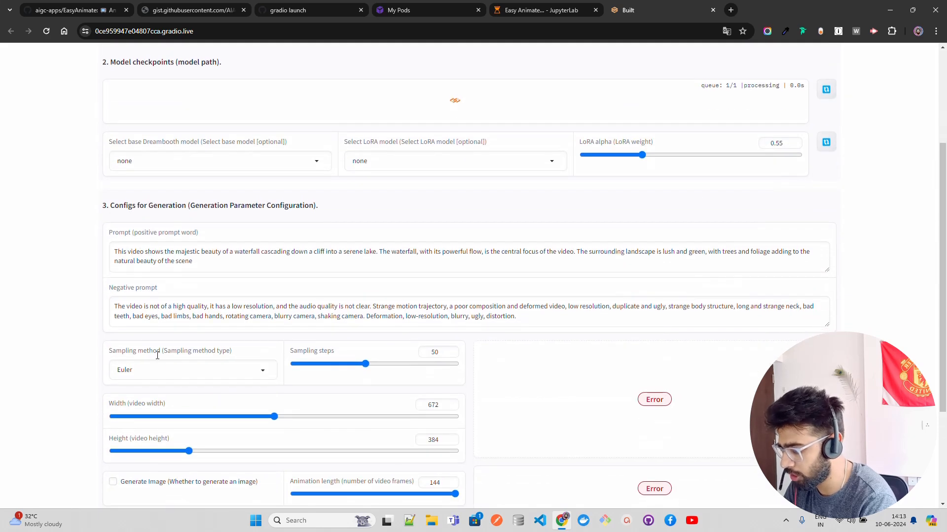
# Keep Euler as the sampling method, generate the waterfall video, and view the 6-second result marked Success.
pyautogui.click(192, 370)
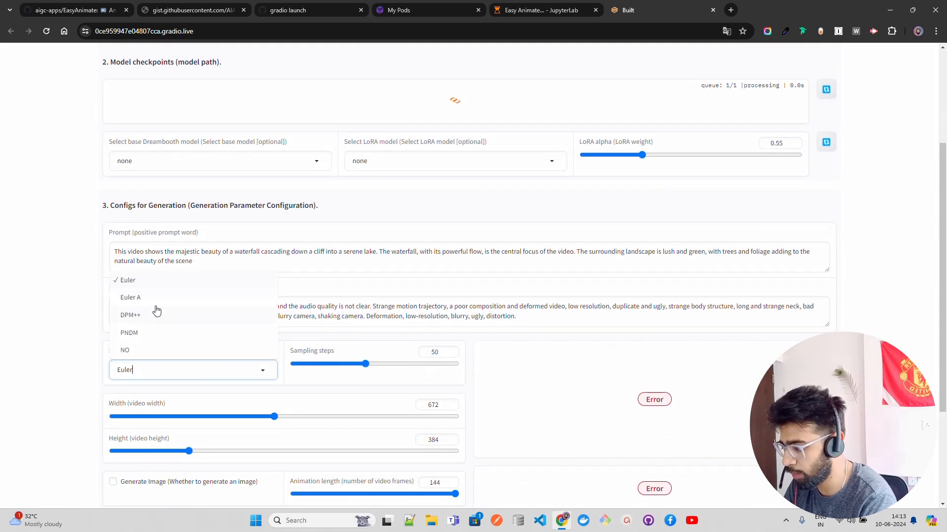
pyautogui.click(128, 279)
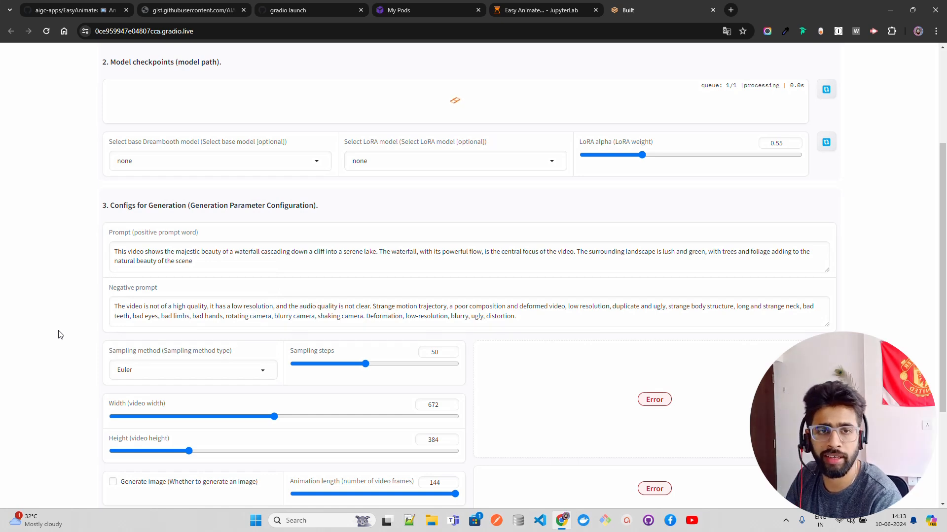
pyautogui.moveTo(195, 317)
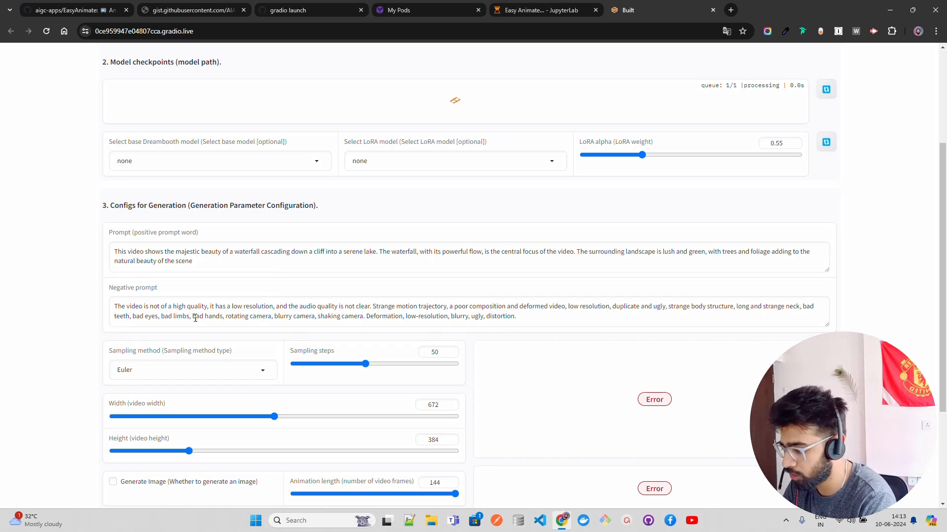
pyautogui.moveTo(329, 349)
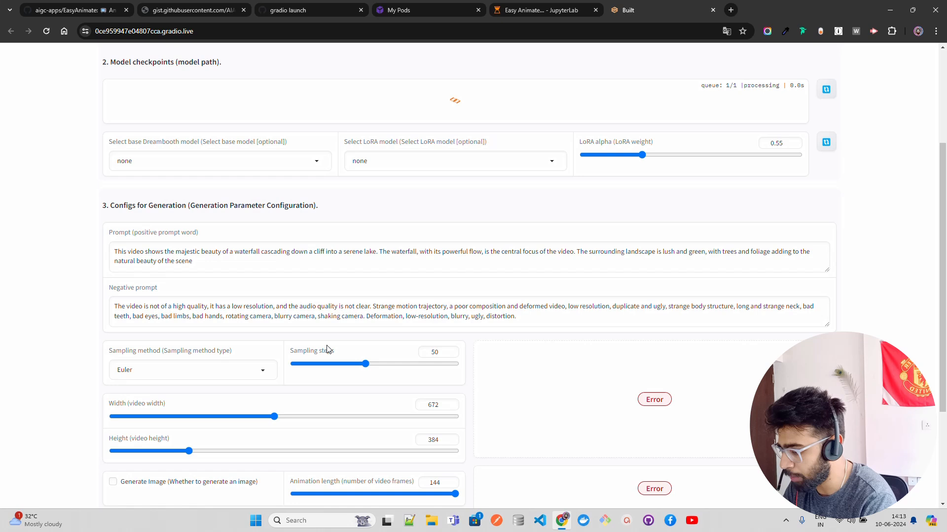
pyautogui.moveTo(369, 384)
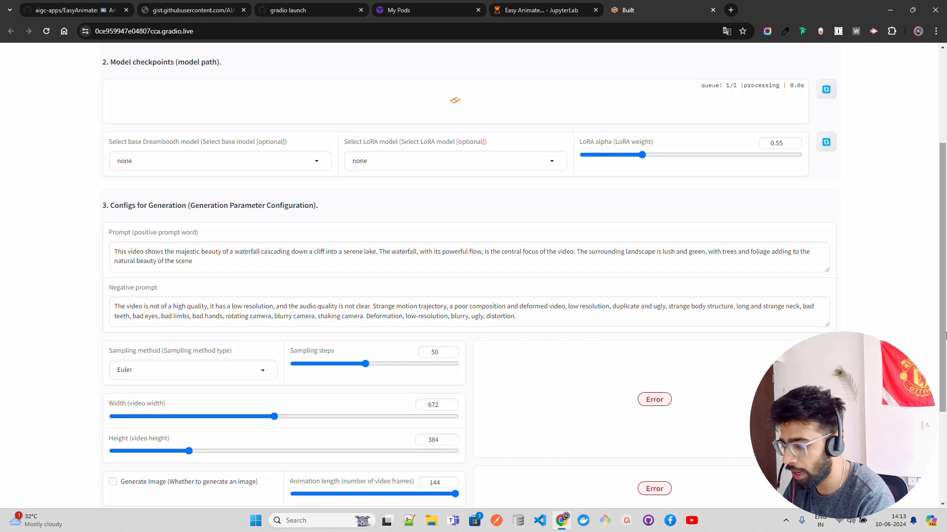
pyautogui.scroll(-3)
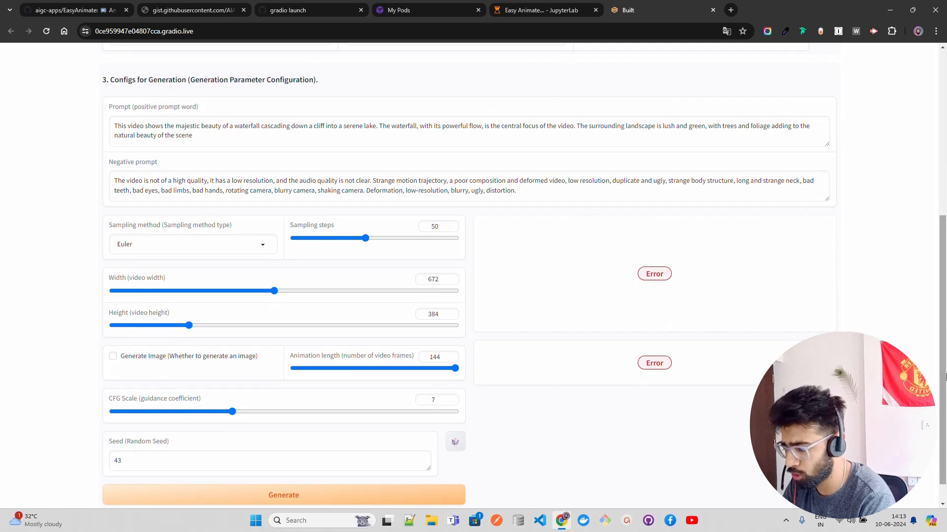
pyautogui.scroll(3)
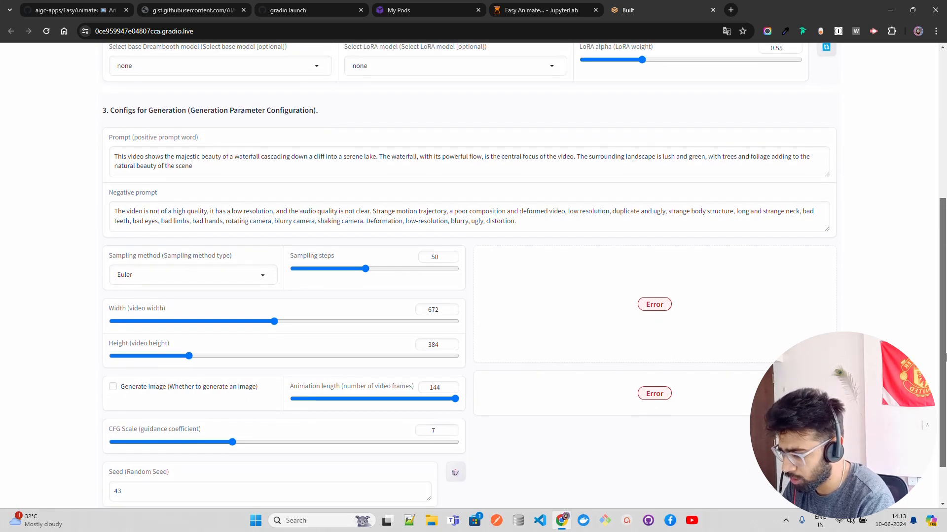
pyautogui.scroll(-3)
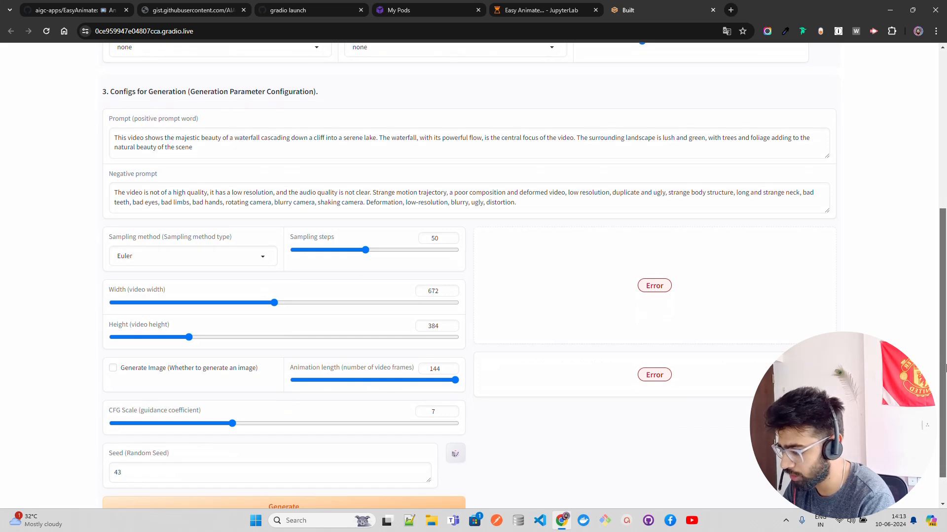
pyautogui.scroll(3)
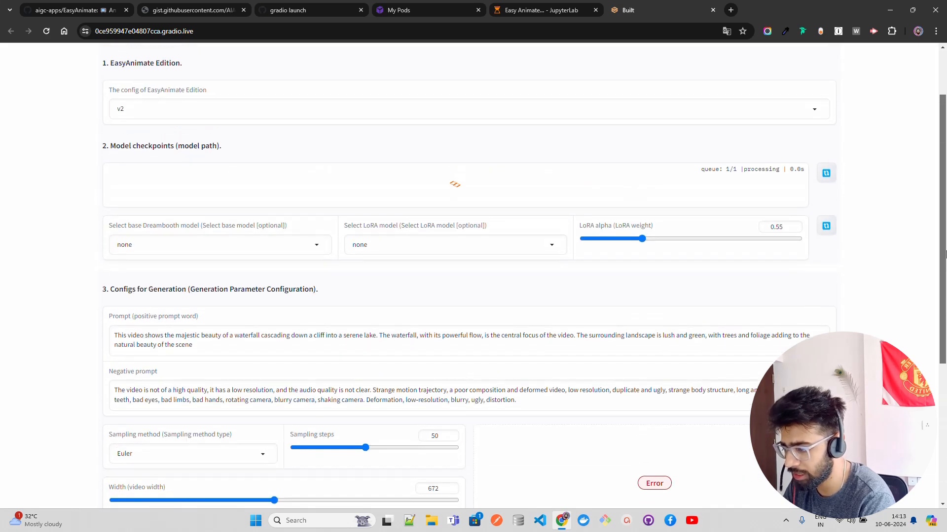
pyautogui.scroll(3)
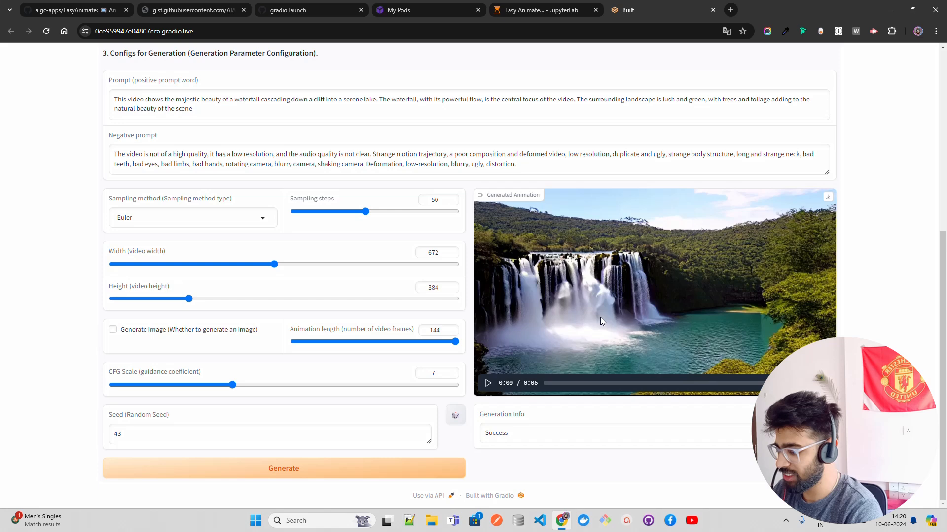
pyautogui.moveTo(622, 297)
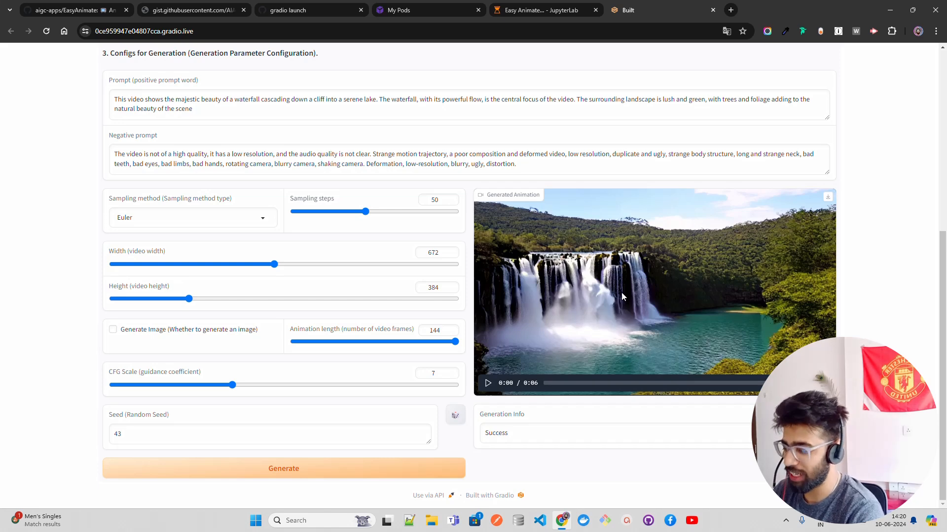
pyautogui.moveTo(882, 294)
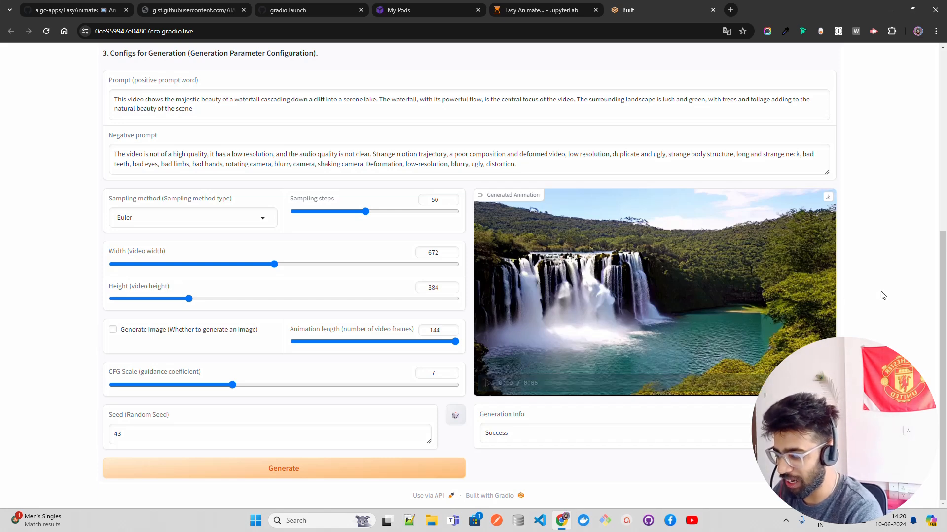
# Play and pause the generated waterfall video, then begin editing the positive prompt.
pyautogui.scroll(3)
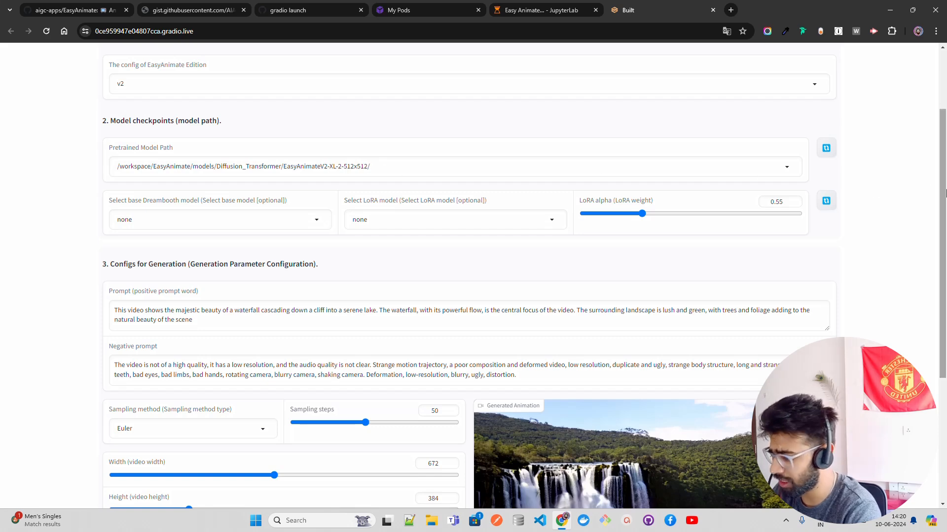
pyautogui.scroll(-3)
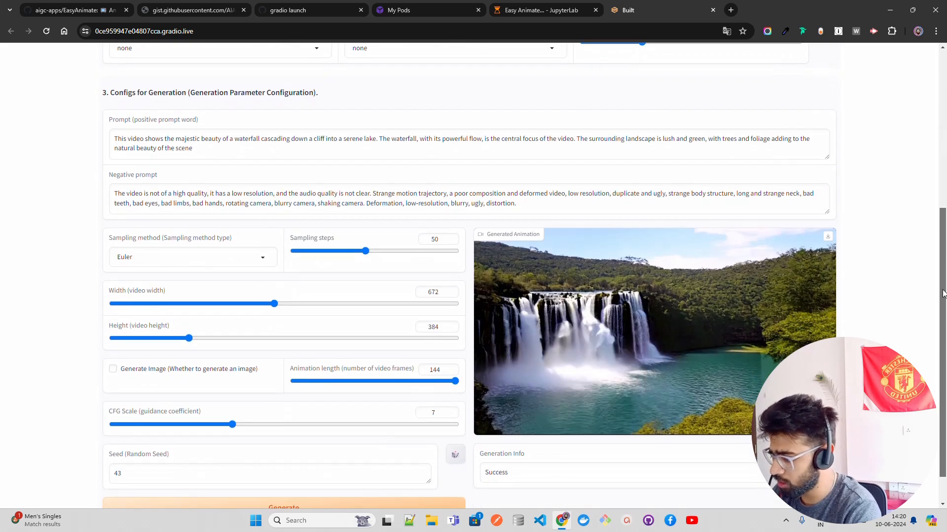
pyautogui.scroll(3)
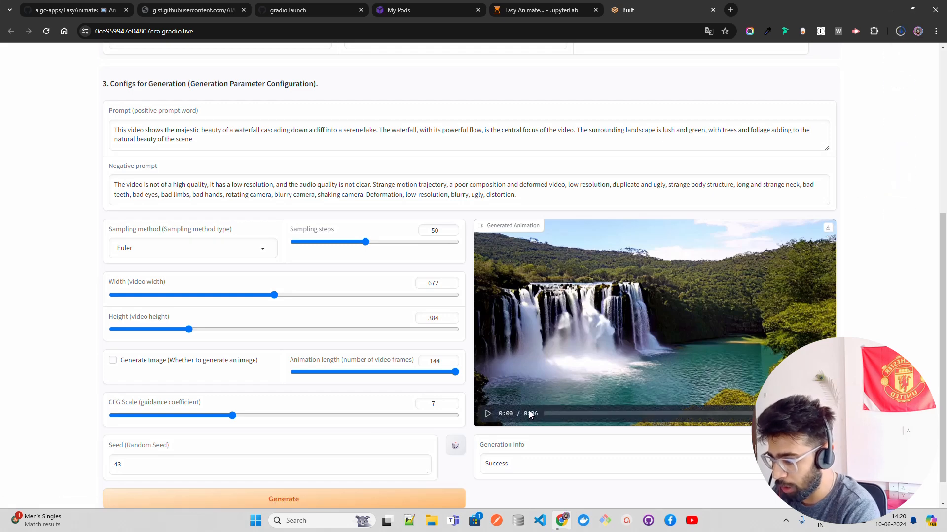
pyautogui.click(487, 414)
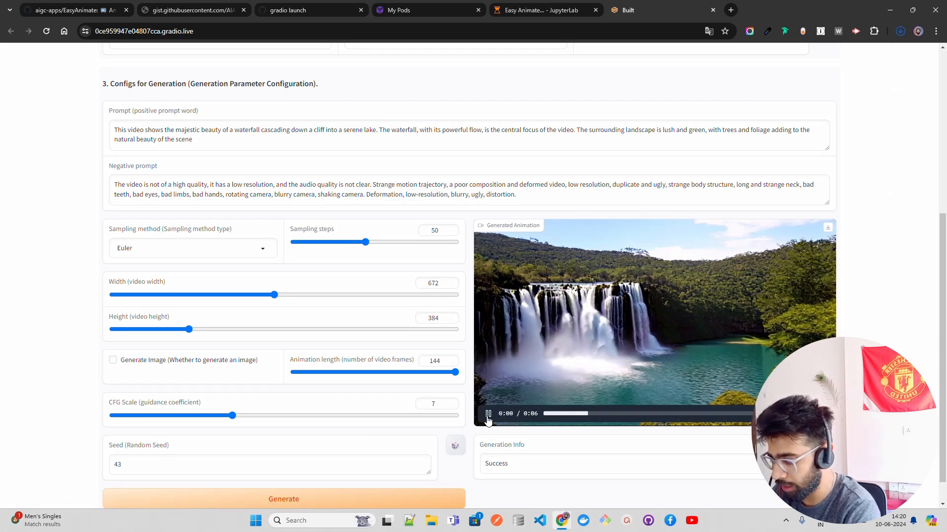
pyautogui.click(488, 413)
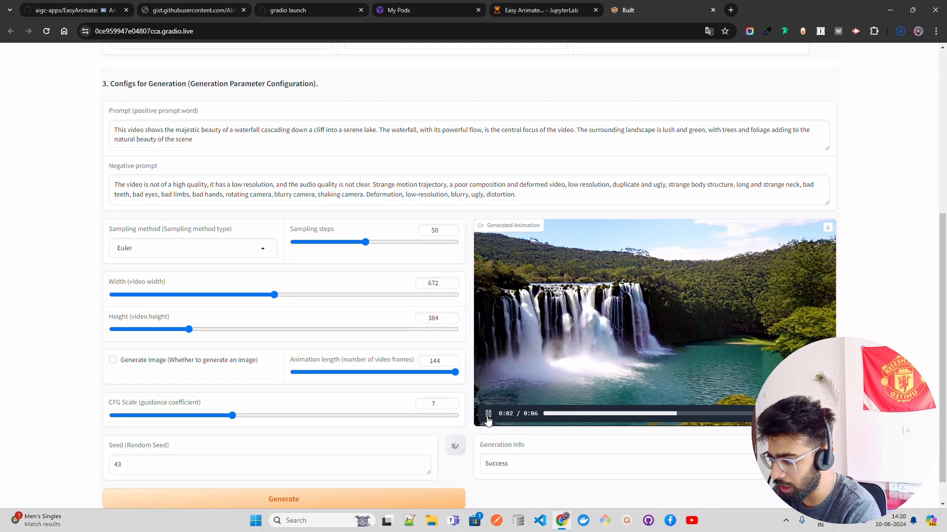
pyautogui.click(828, 228)
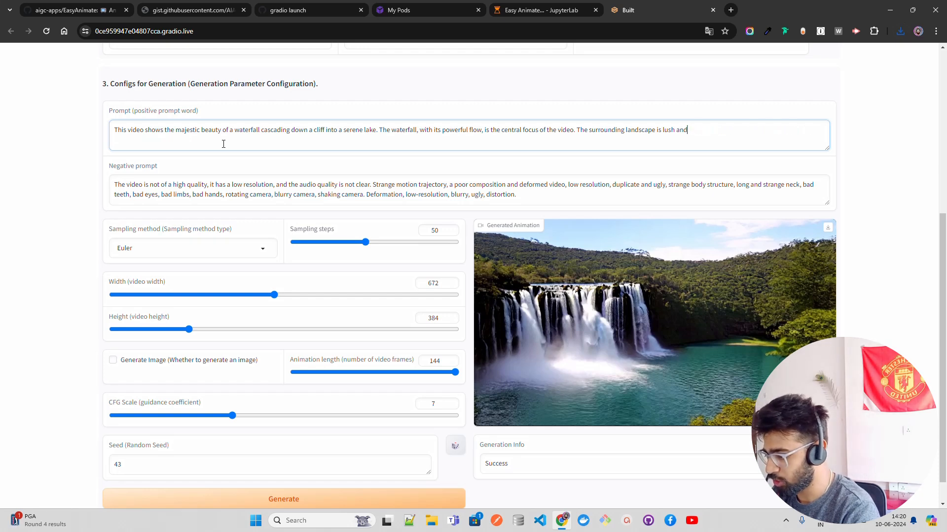
# Replace the waterfall prompt with 'a Spanish model walking on a clean road in a sunny weather, clear sky'.
pyautogui.press('Backspace')
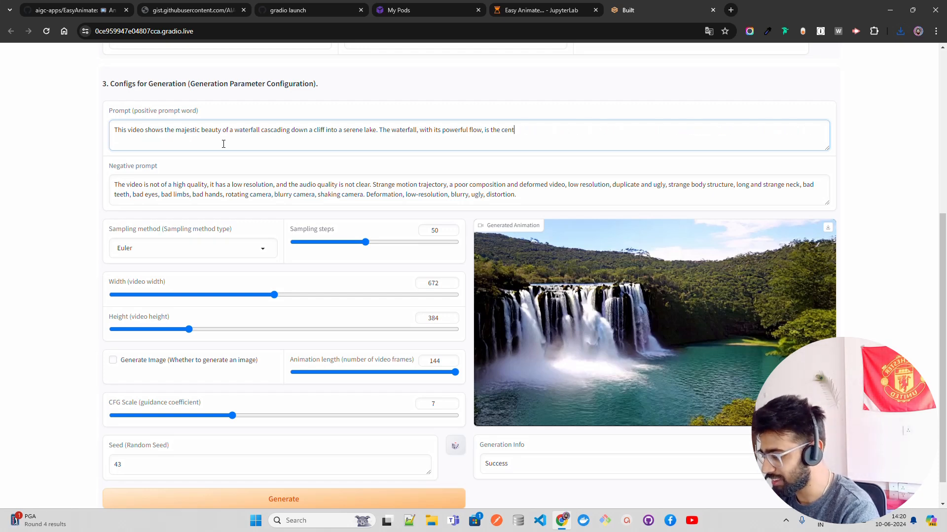
pyautogui.press('Backspace')
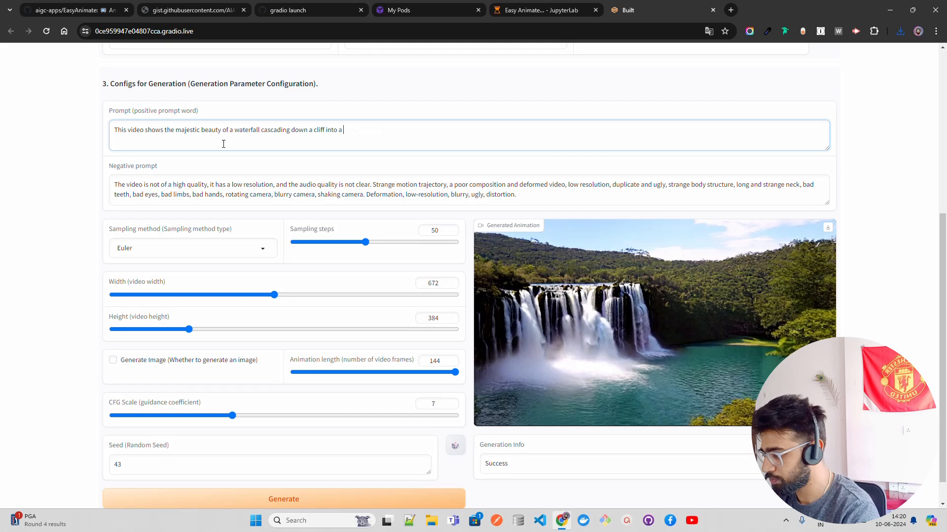
pyautogui.press('Backspace')
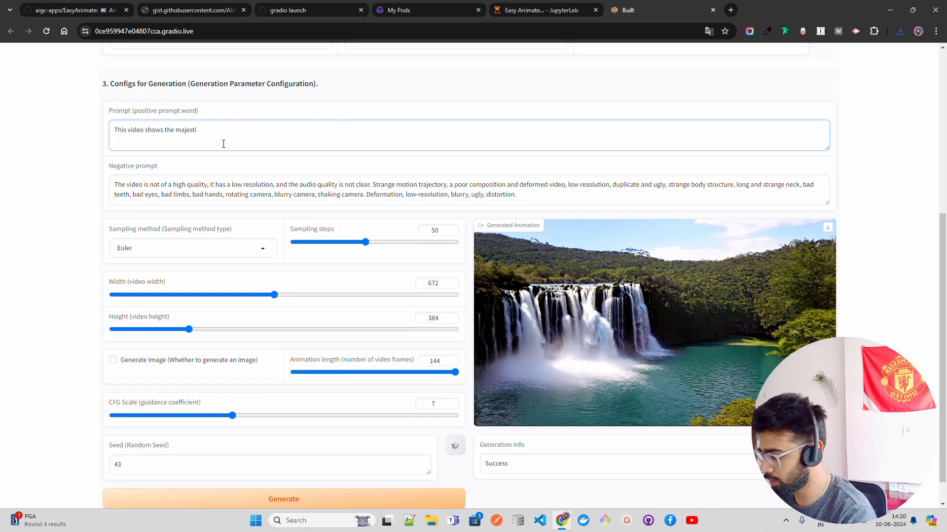
pyautogui.press('Backspace')
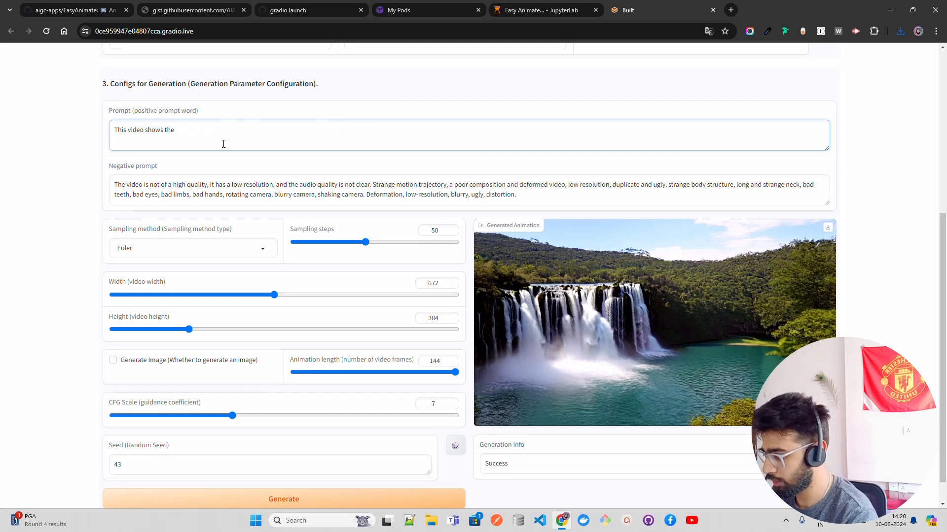
pyautogui.press('Backspace')
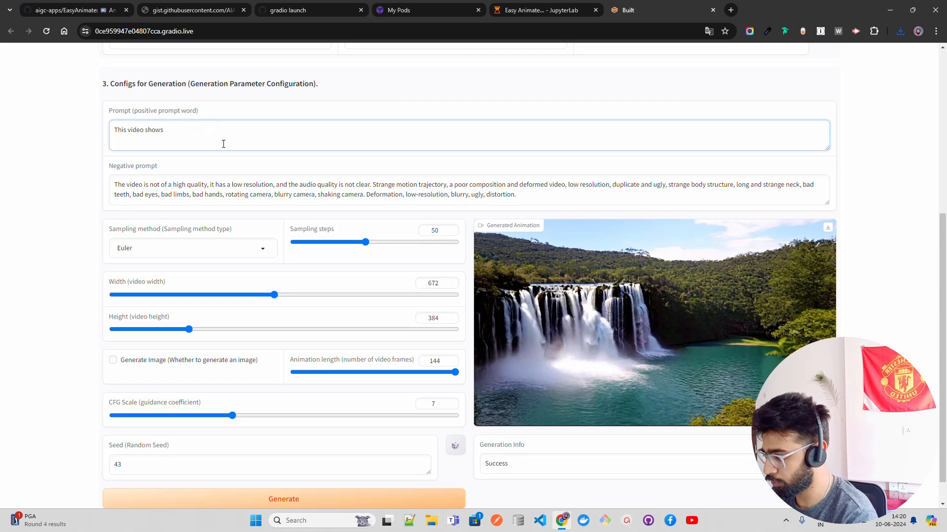
pyautogui.write('a Spnaish')
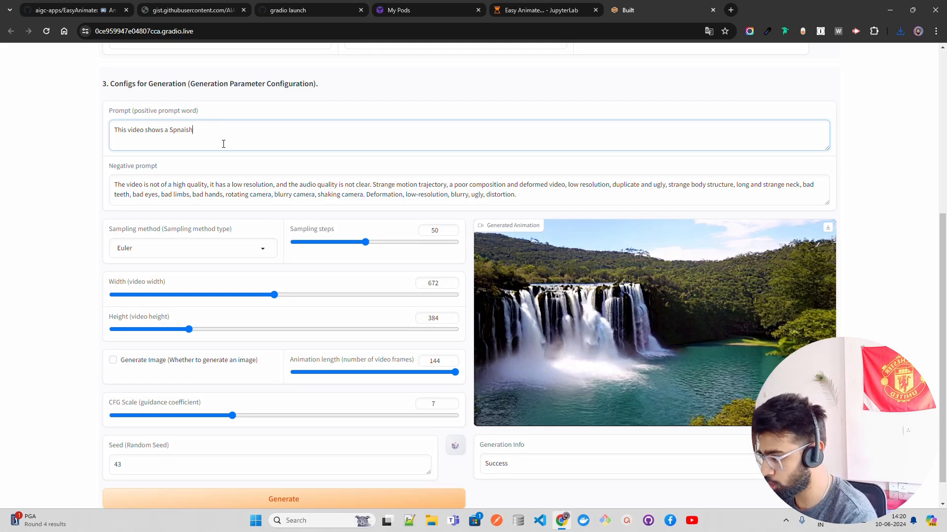
pyautogui.write('Spanish m')
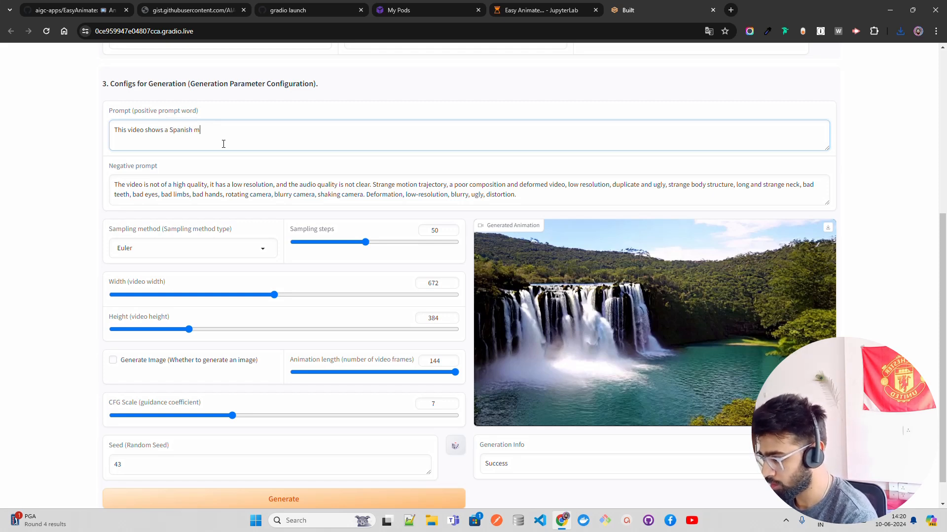
pyautogui.write('odel walkin')
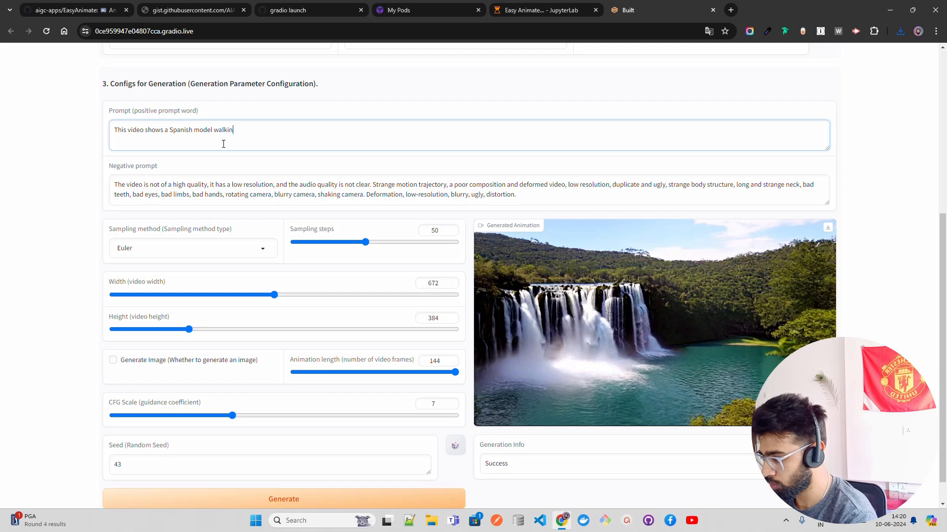
pyautogui.write('g on a')
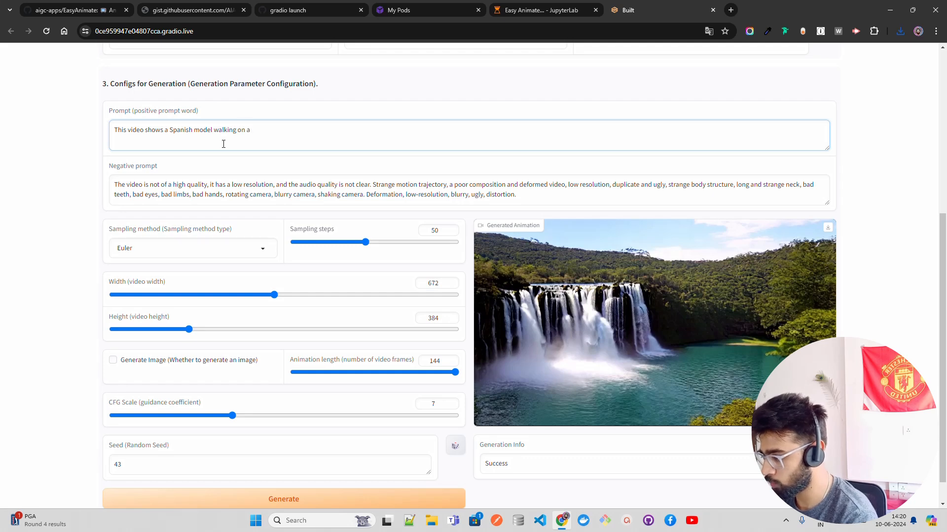
pyautogui.write('clean')
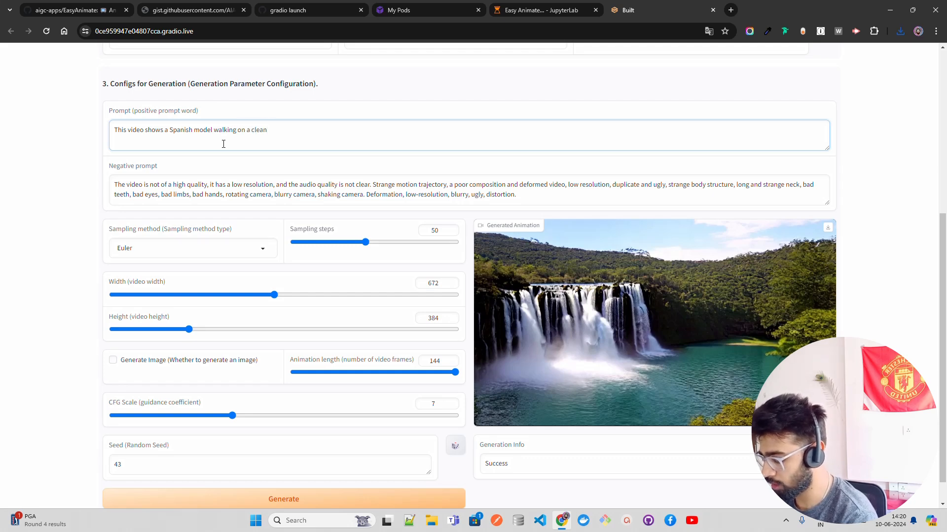
pyautogui.write('road')
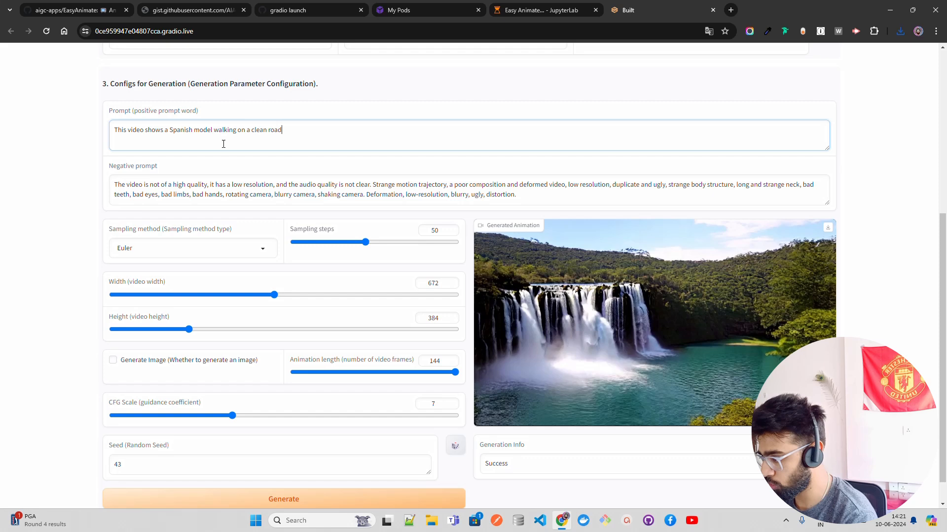
pyautogui.write('i')
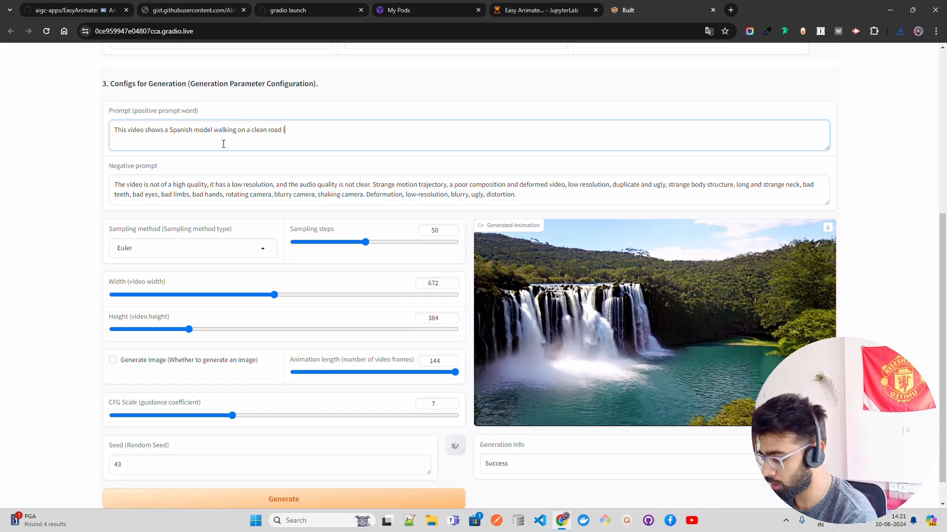
pyautogui.write('in a sunny wea')
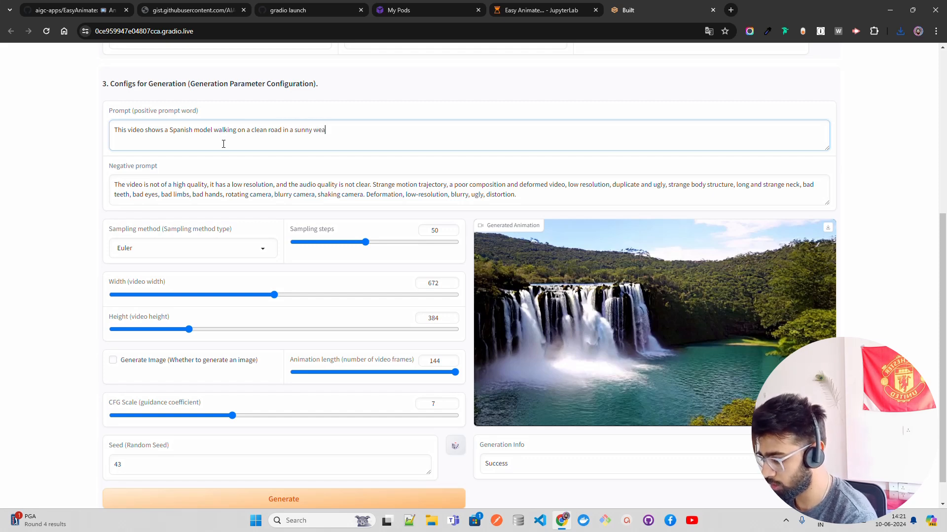
pyautogui.write('ther, cle')
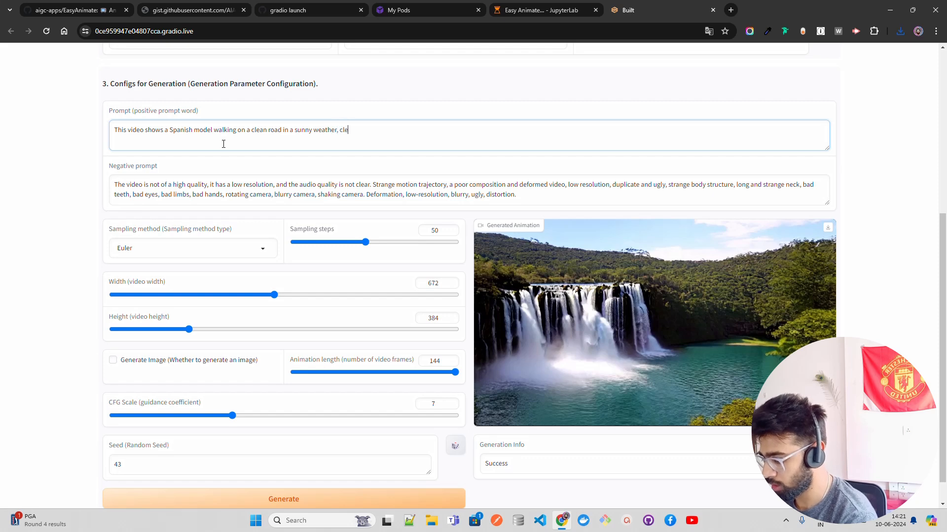
pyautogui.write('ar sky,')
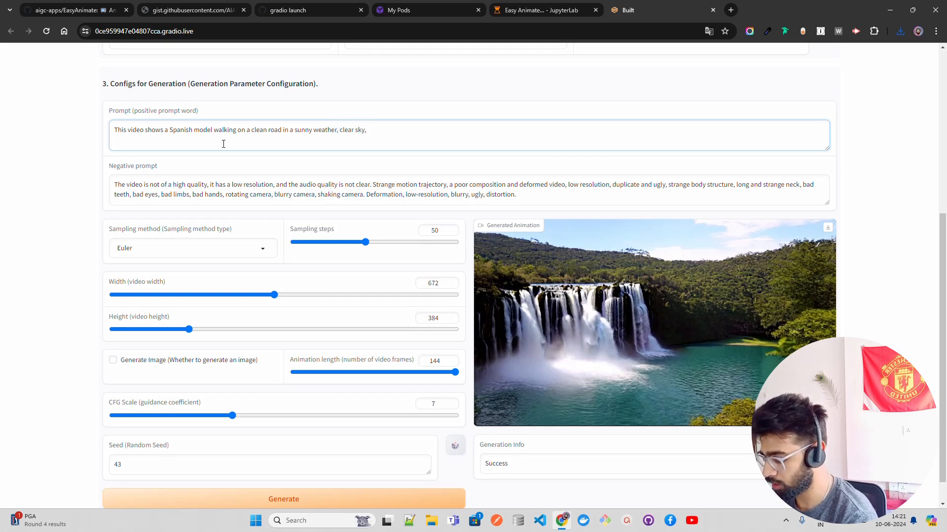
# Add 'great scenery, car behind her the model' to the prompt and start generating.
pyautogui.write('mo')
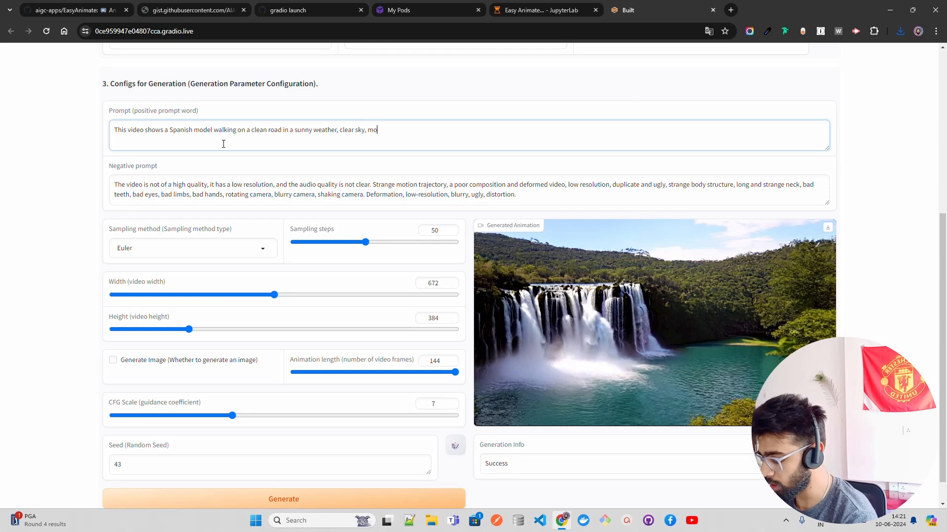
pyautogui.press('Backspace')
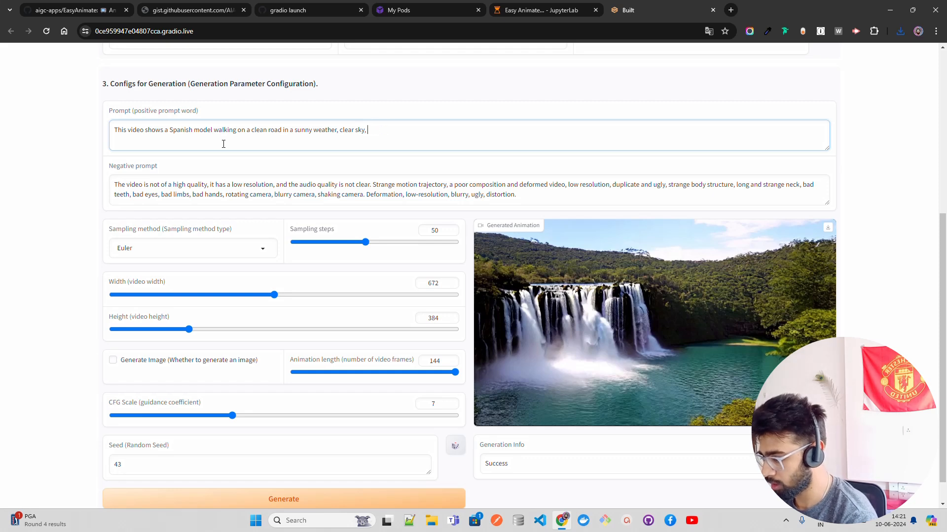
pyautogui.write('gre')
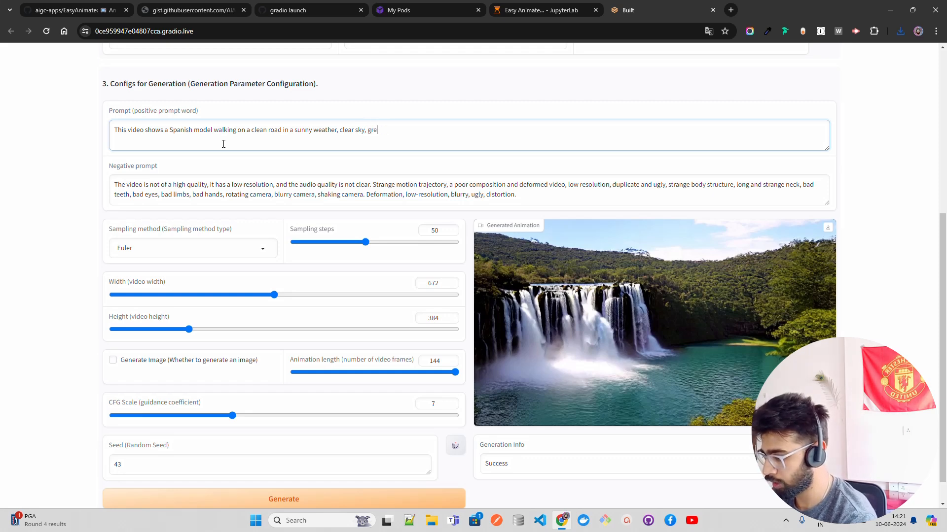
pyautogui.write('at scenery,')
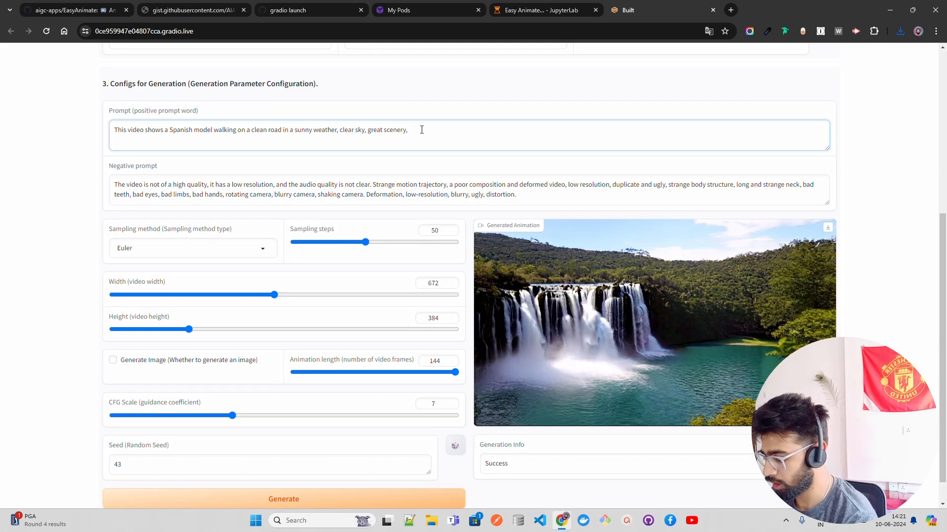
pyautogui.write('people surf')
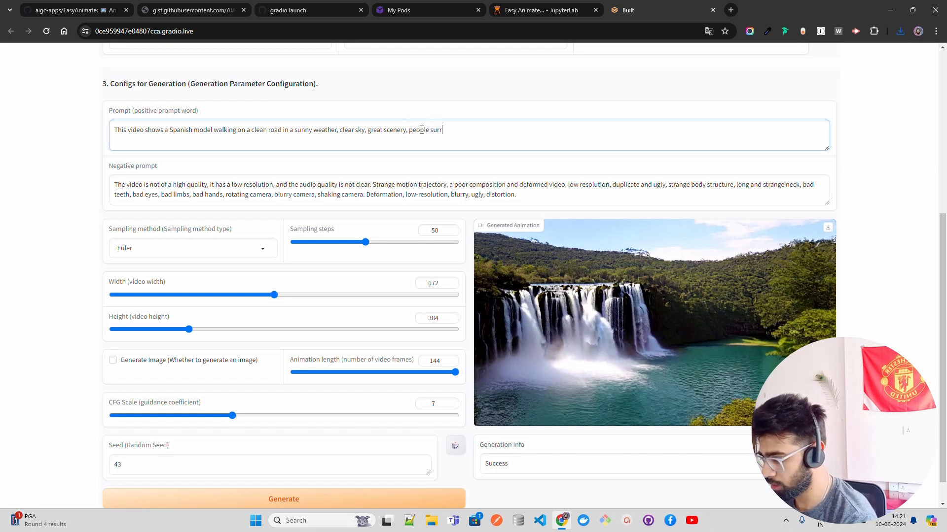
pyautogui.press('Backspace')
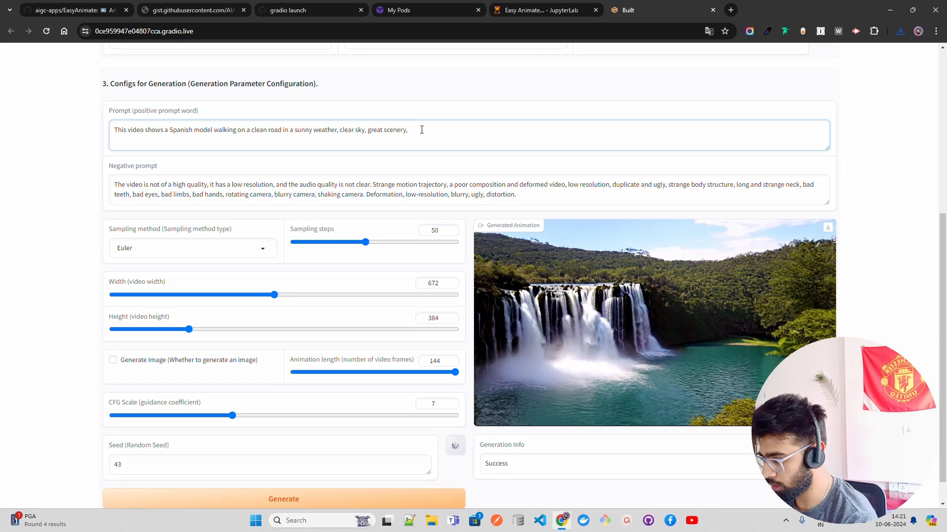
pyautogui.write('car behind her')
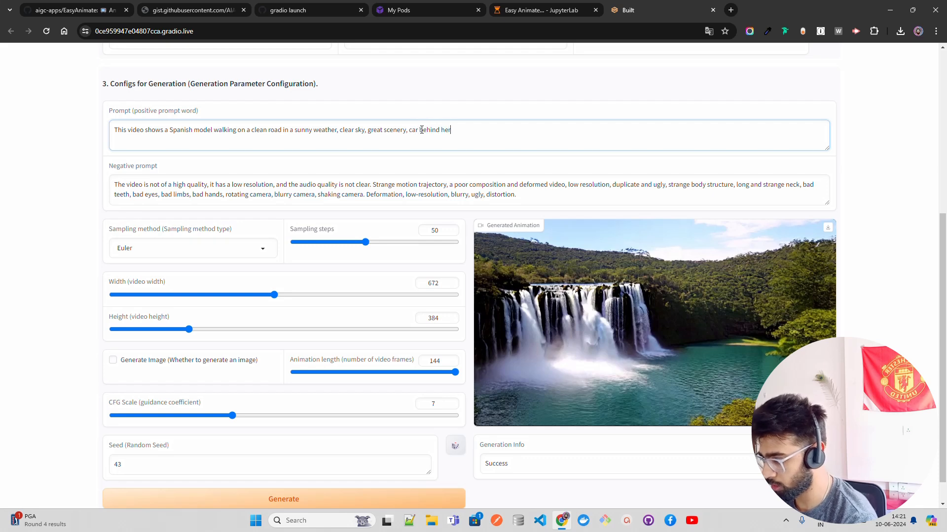
pyautogui.write('the mpd')
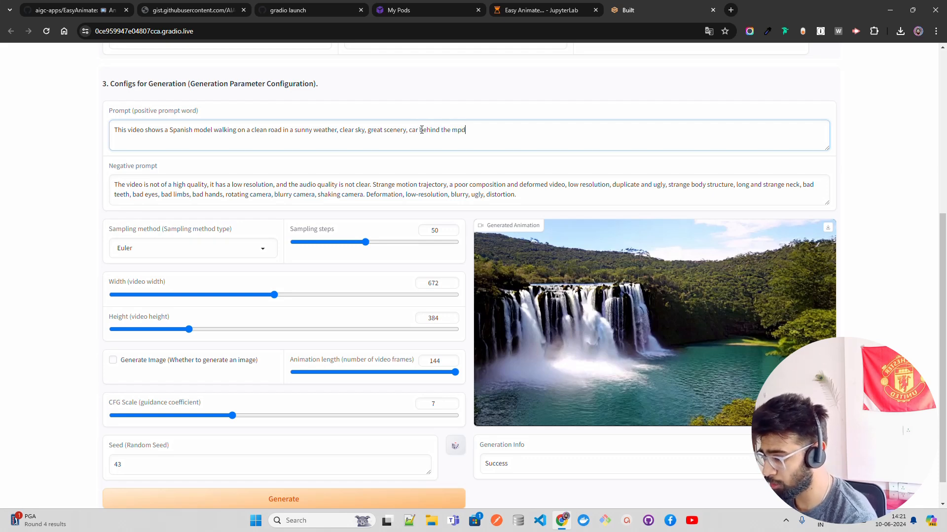
pyautogui.write('odel')
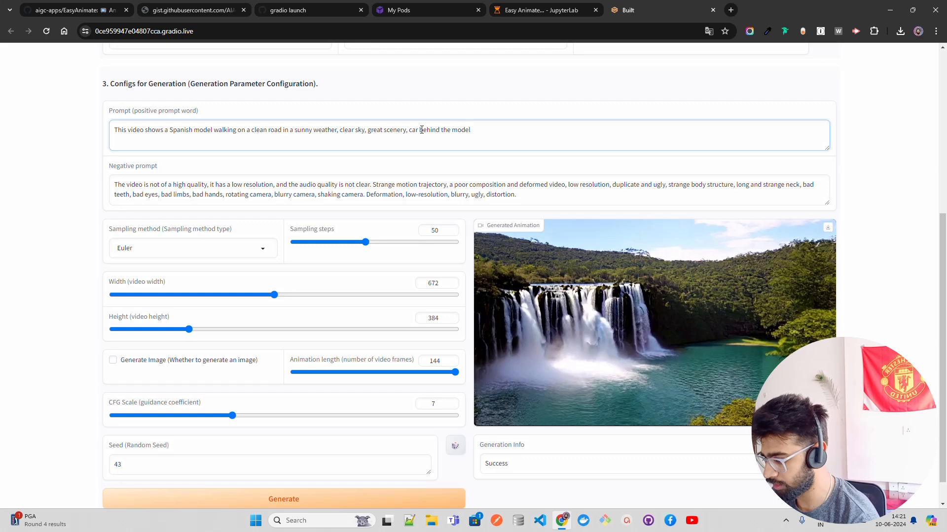
pyautogui.click(283, 499)
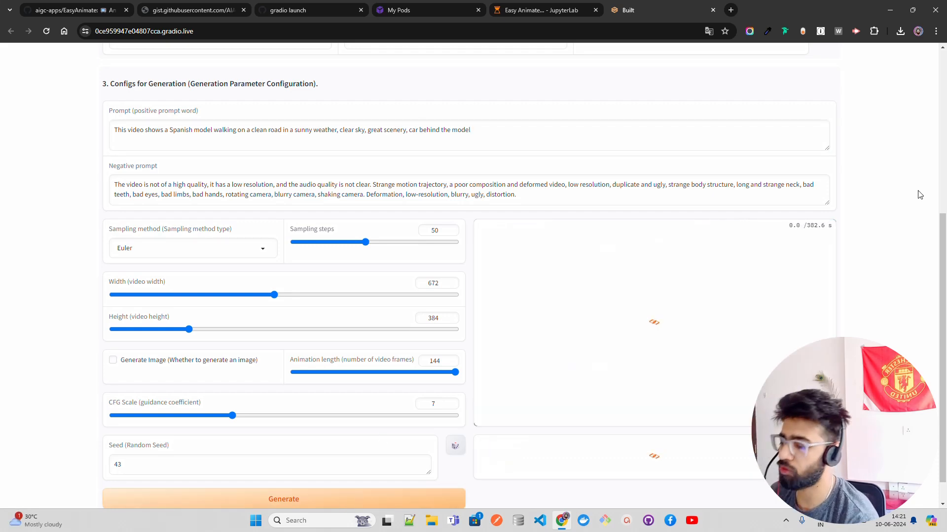
# Leave the road video generating and open a downloaded video from the browser downloads.
pyautogui.click(283, 499)
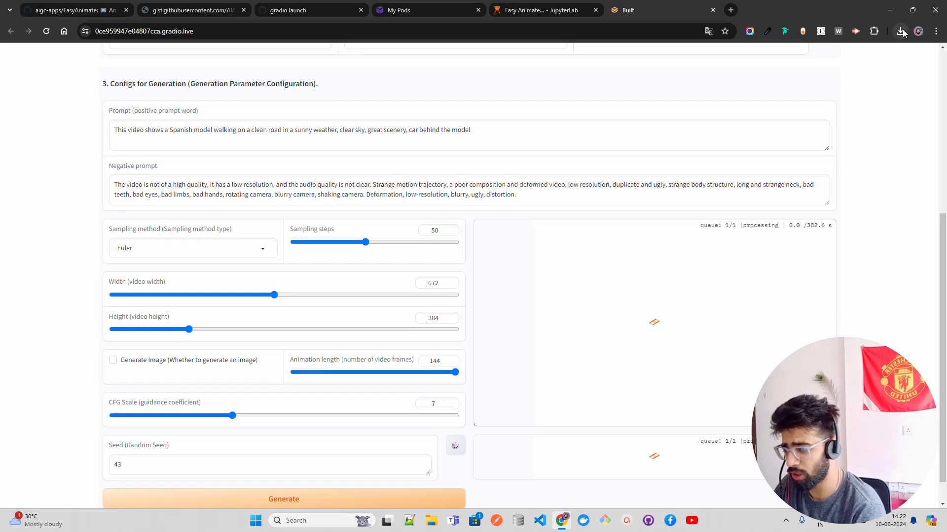
pyautogui.click(899, 32)
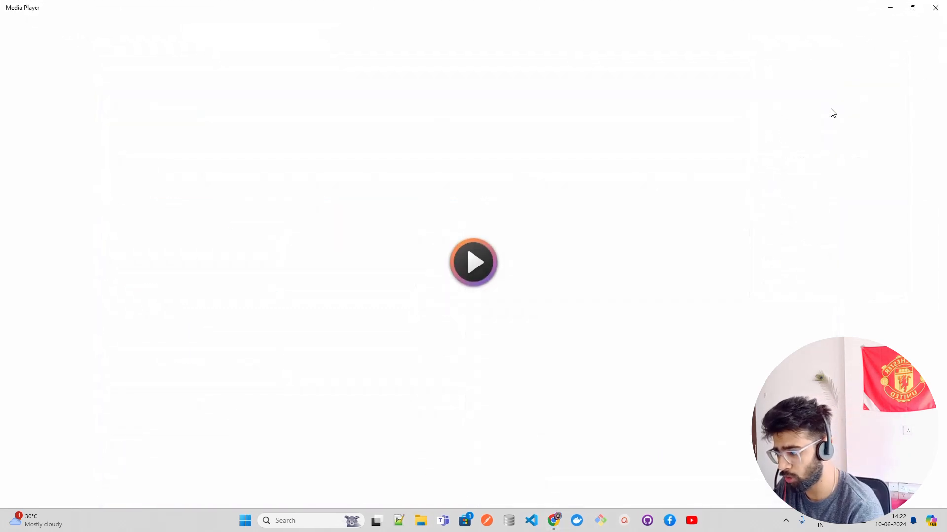
# Close Media Player and switch browser tabs while the generation keeps processing.
pyautogui.click(473, 262)
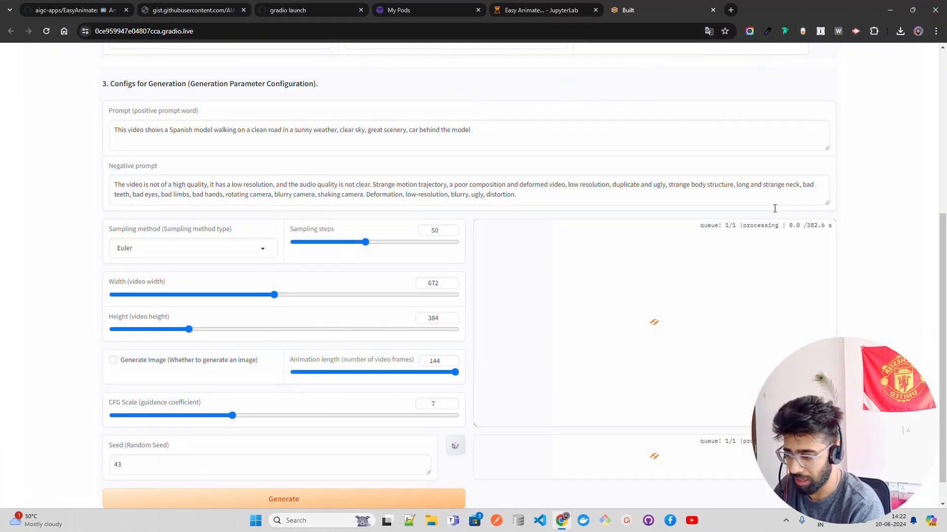
pyautogui.click(536, 9)
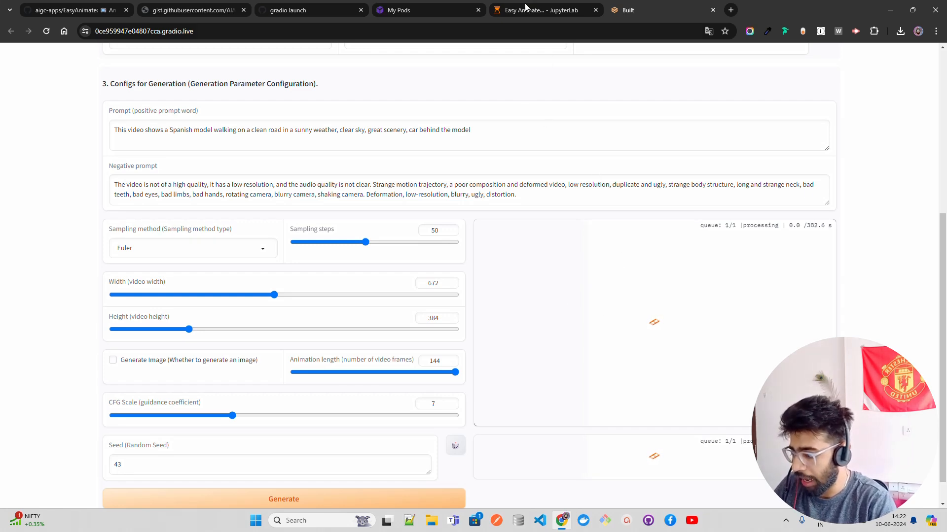
pyautogui.click(543, 9)
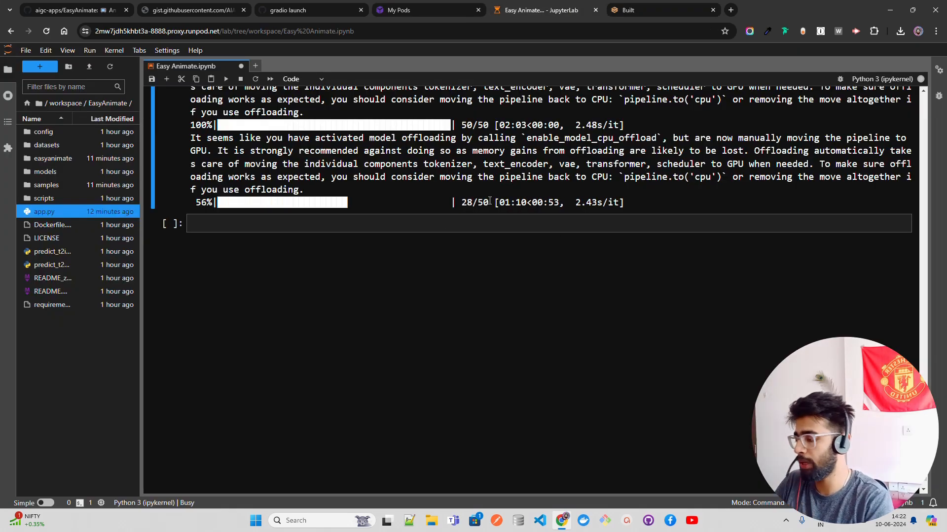
pyautogui.click(66, 10)
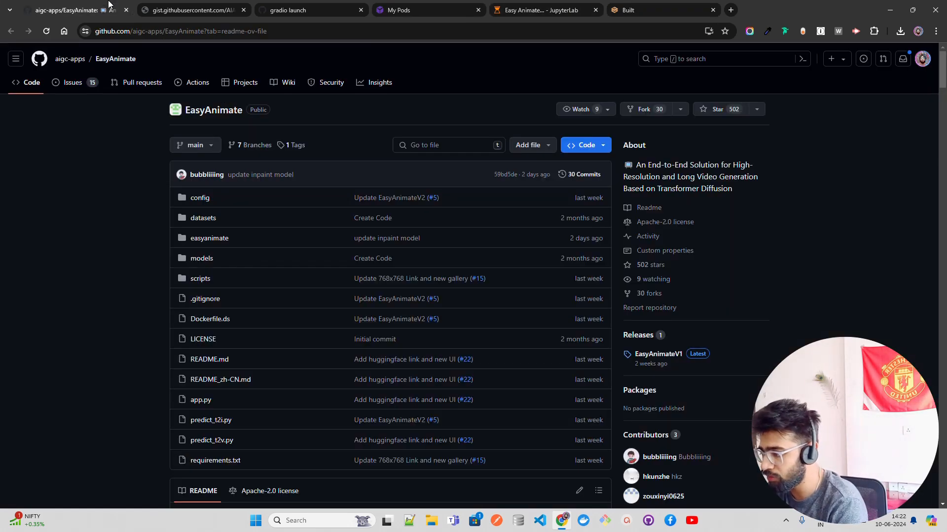
pyautogui.click(539, 10)
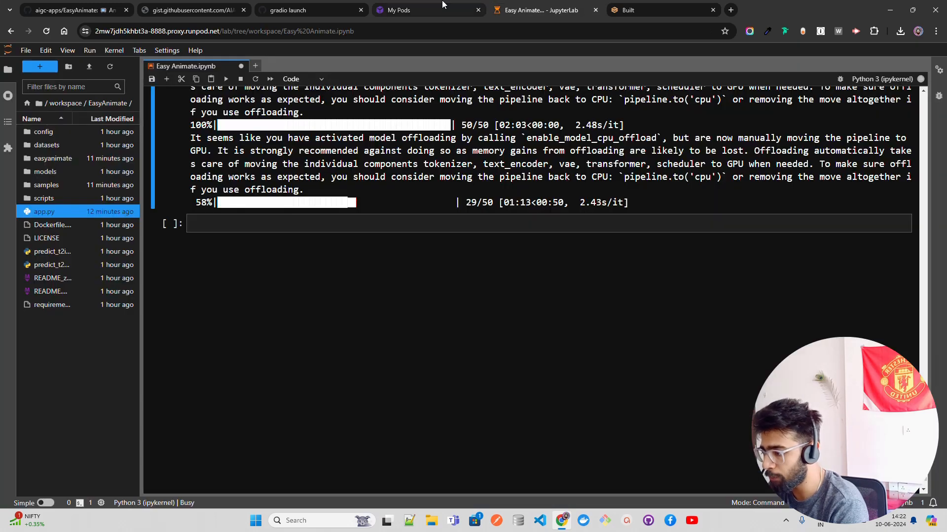
pyautogui.click(399, 10)
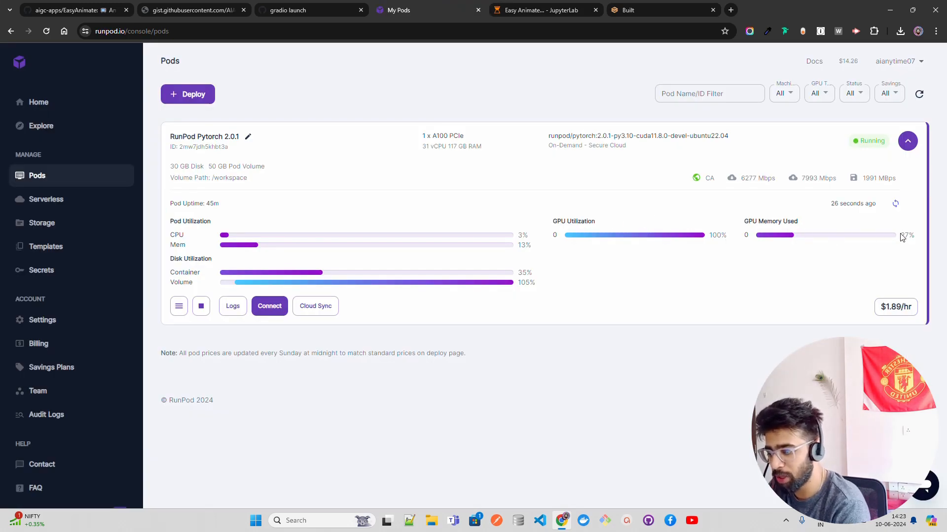
pyautogui.moveTo(546, 280)
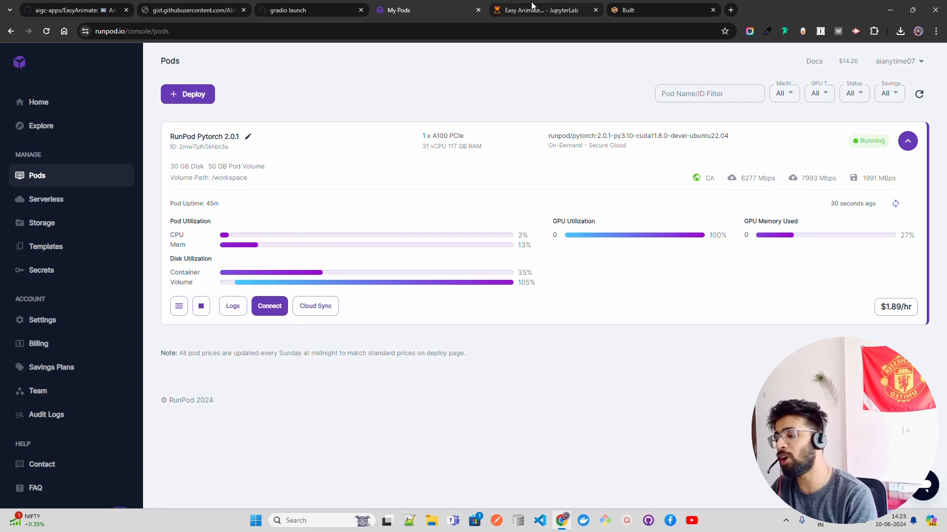
pyautogui.click(538, 9)
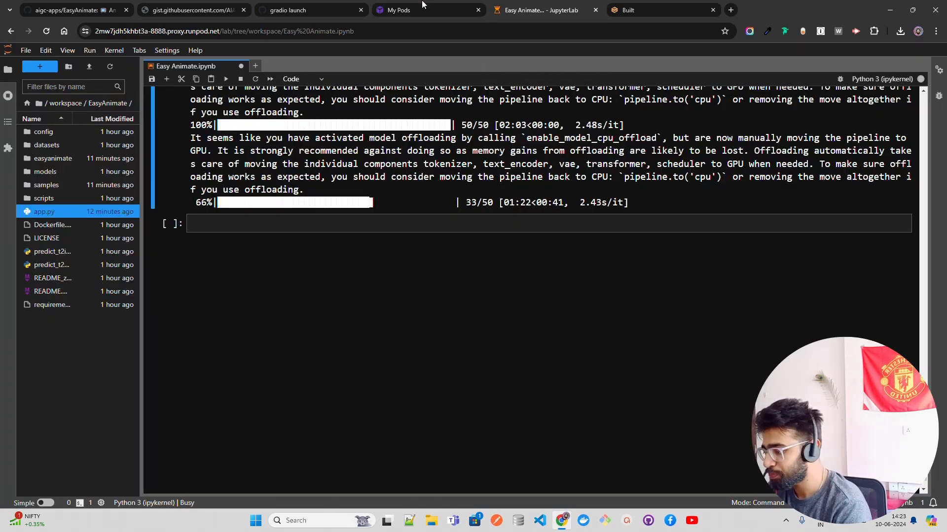
pyautogui.click(190, 10)
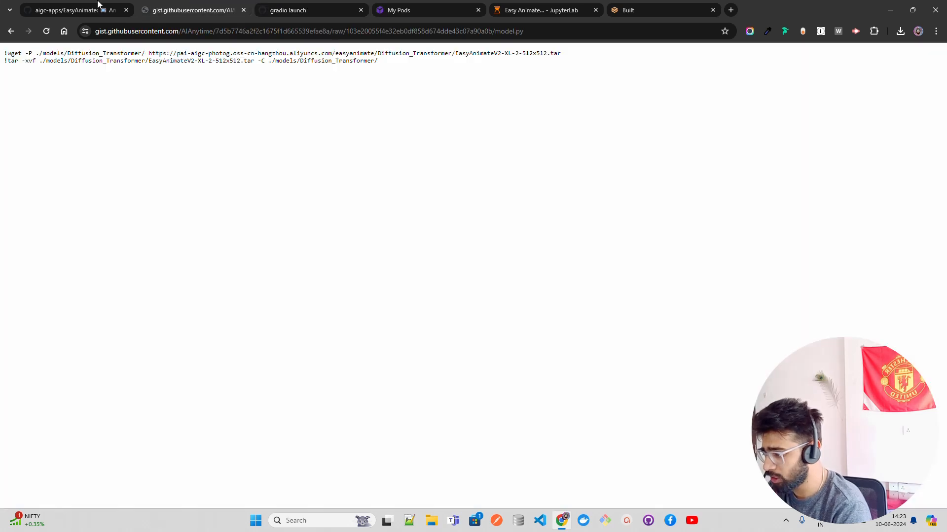
pyautogui.click(66, 10)
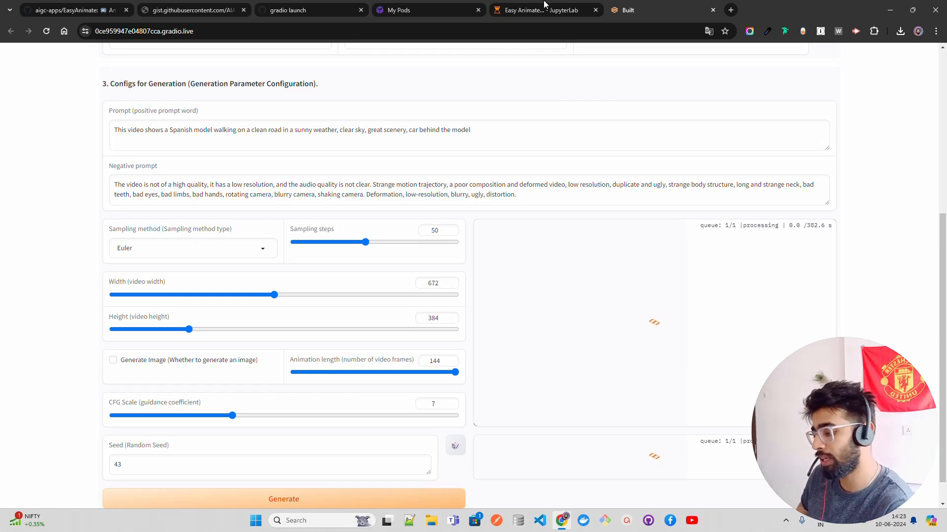
# Check the JupyterLab log for 100% progress, then return to the Gradio tab for the result.
pyautogui.click(537, 9)
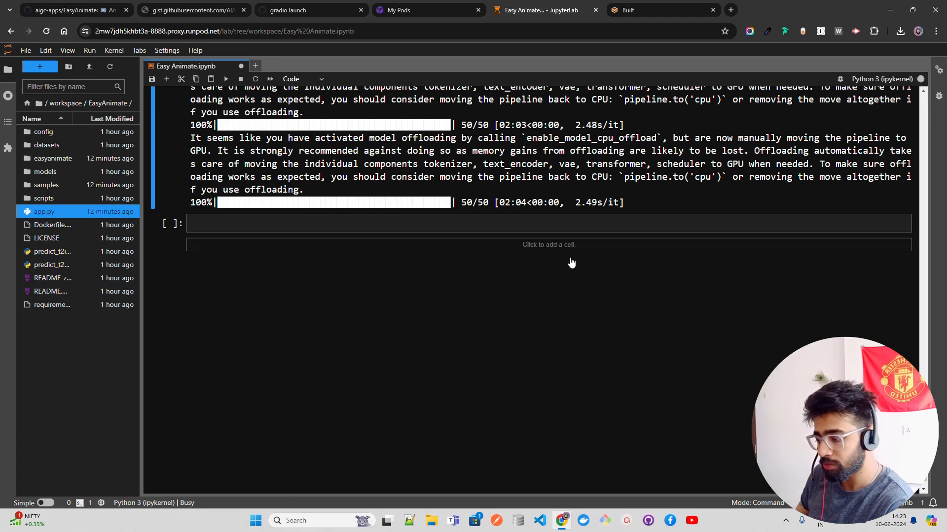
pyautogui.moveTo(365, 186)
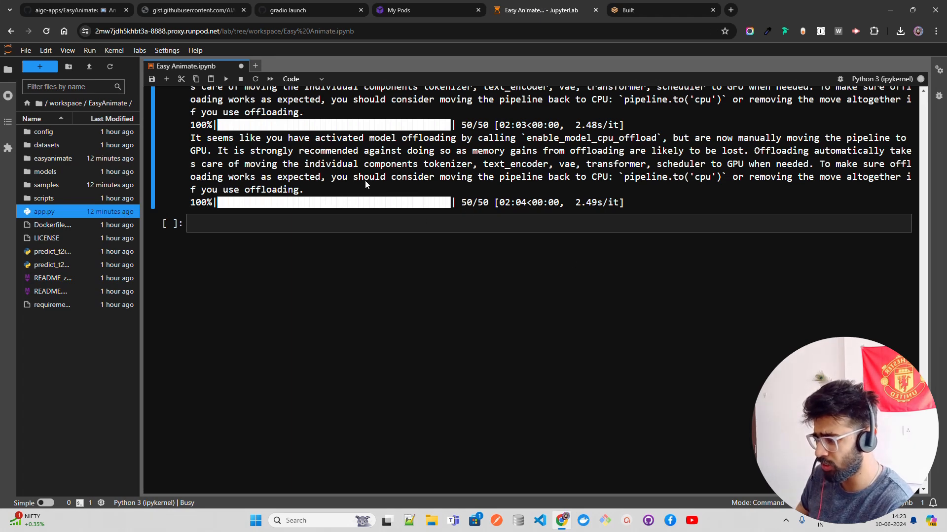
pyautogui.click(310, 10)
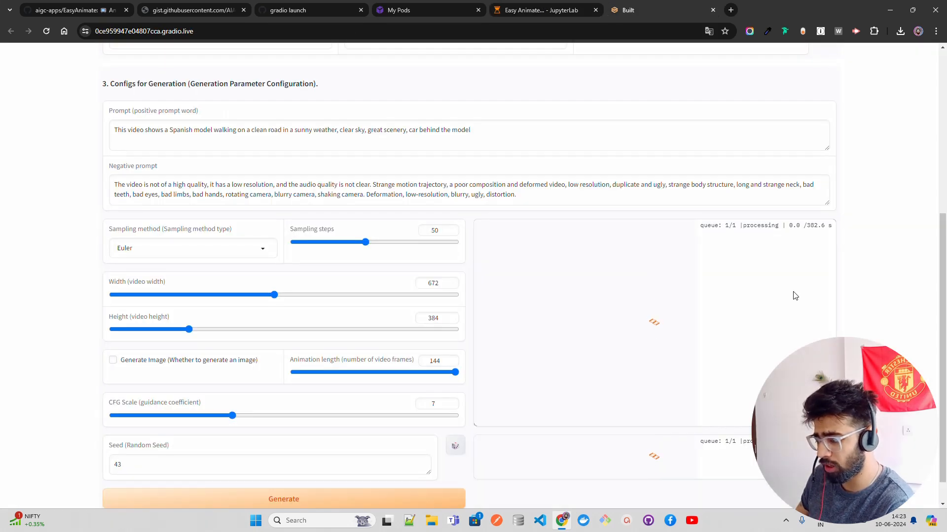
pyautogui.moveTo(855, 275)
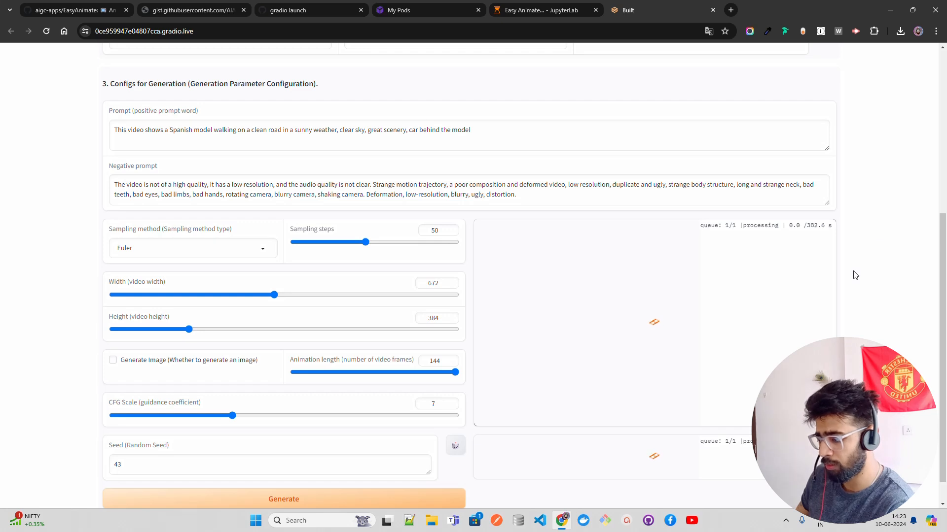
pyautogui.moveTo(865, 257)
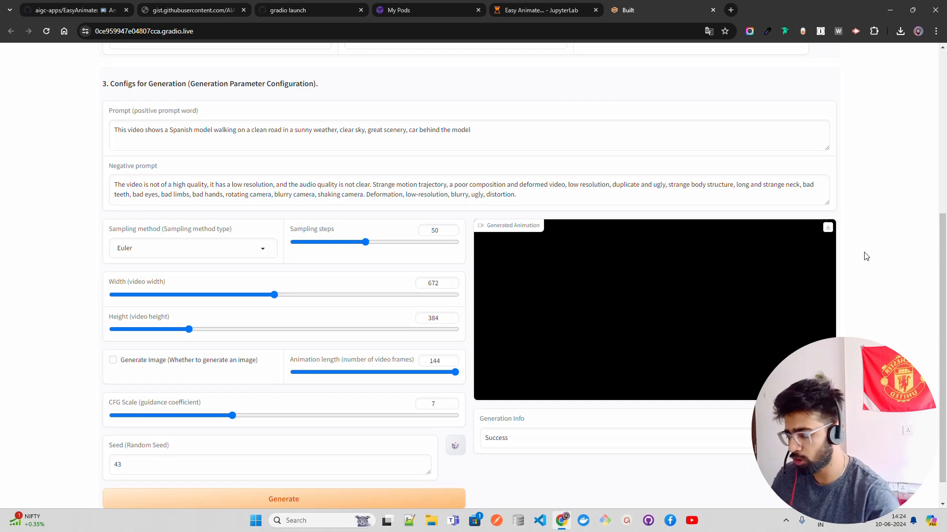
pyautogui.moveTo(572, 249)
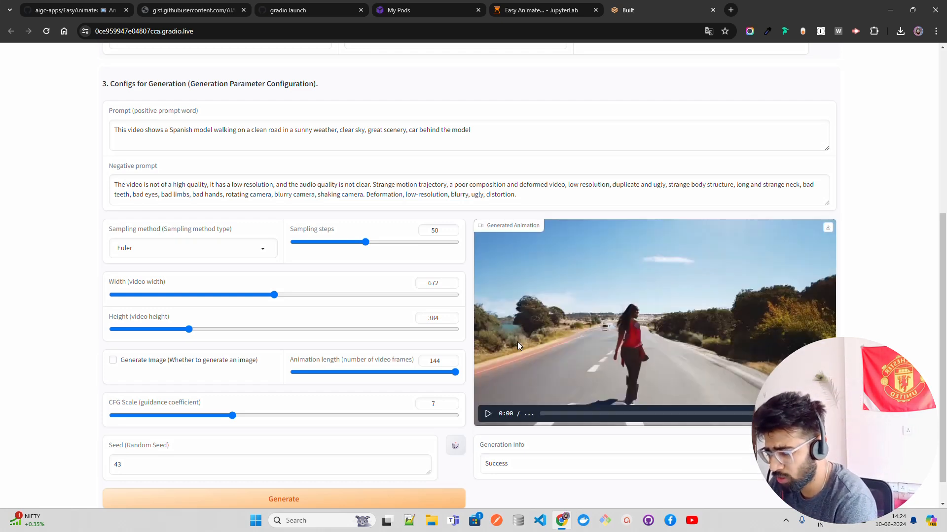
pyautogui.moveTo(566, 378)
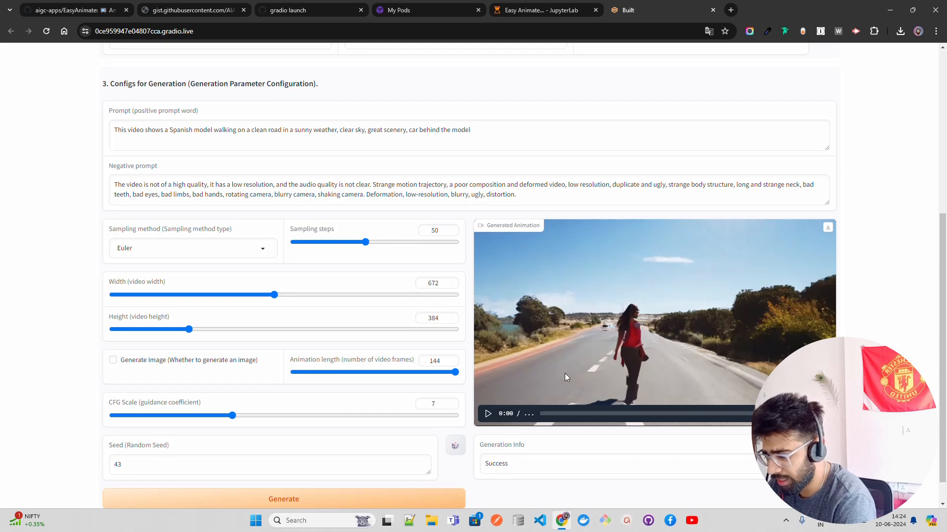
# Play the generated road-walking video and replay it after it ends.
pyautogui.click(488, 413)
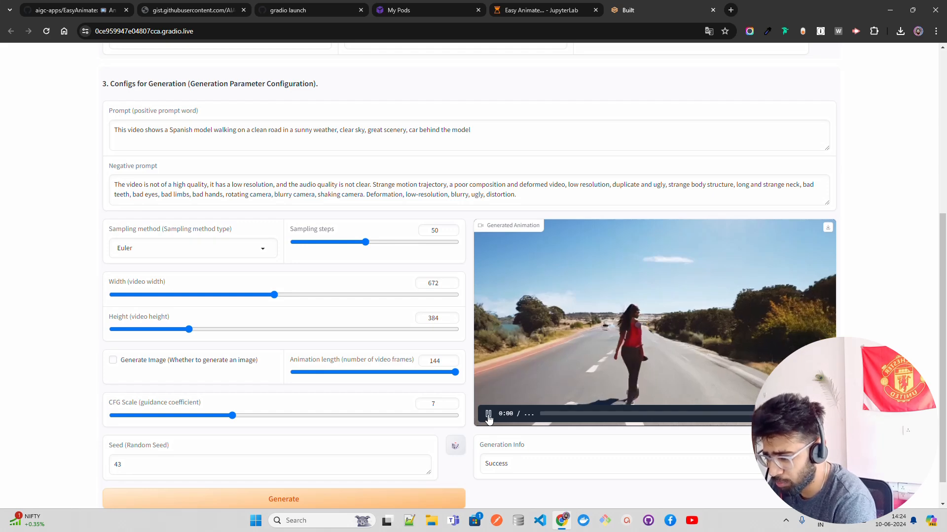
pyautogui.click(488, 414)
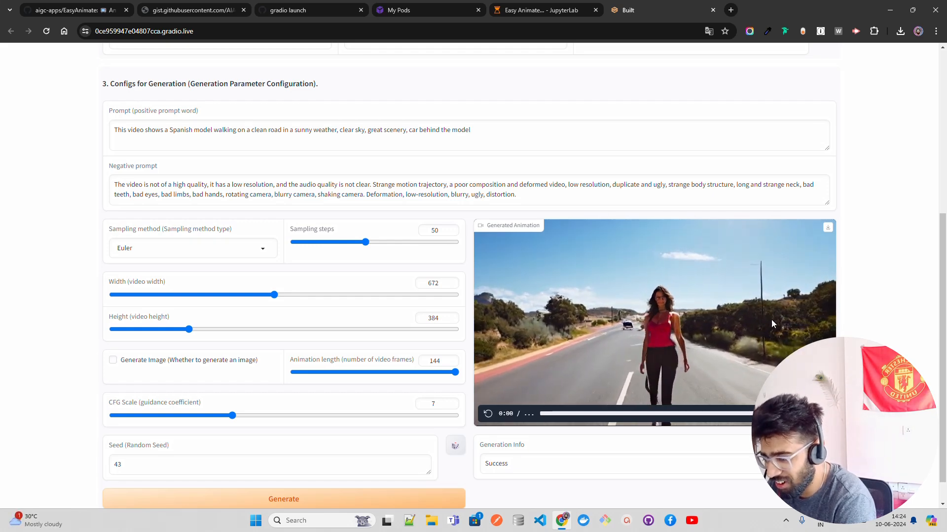
pyautogui.click(488, 413)
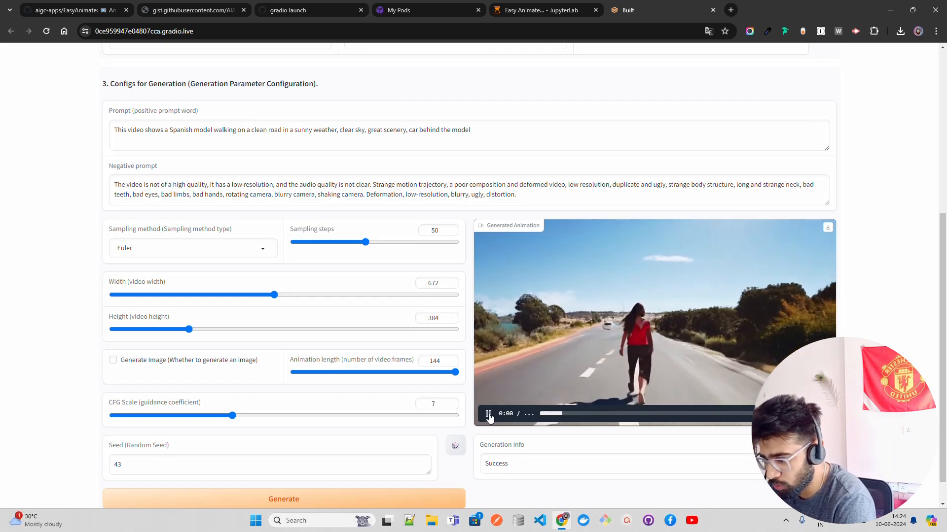
pyautogui.click(489, 414)
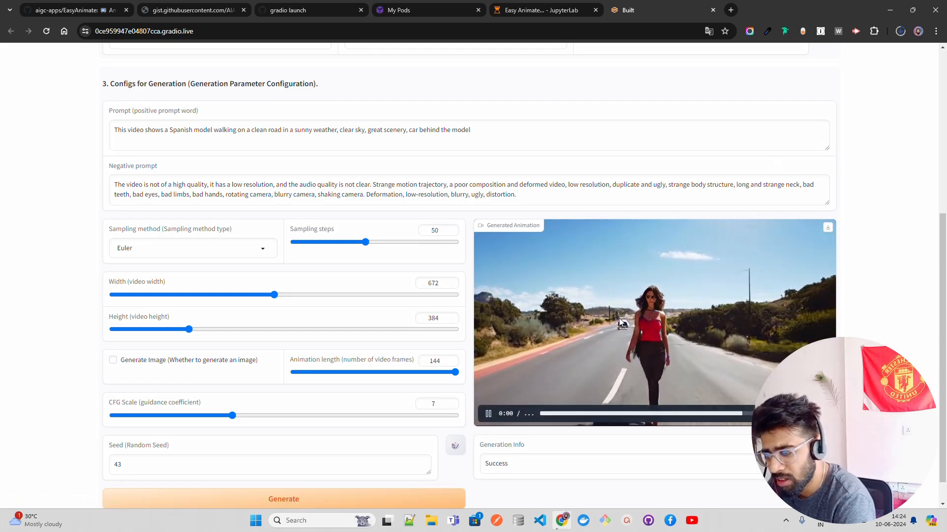
pyautogui.click(487, 413)
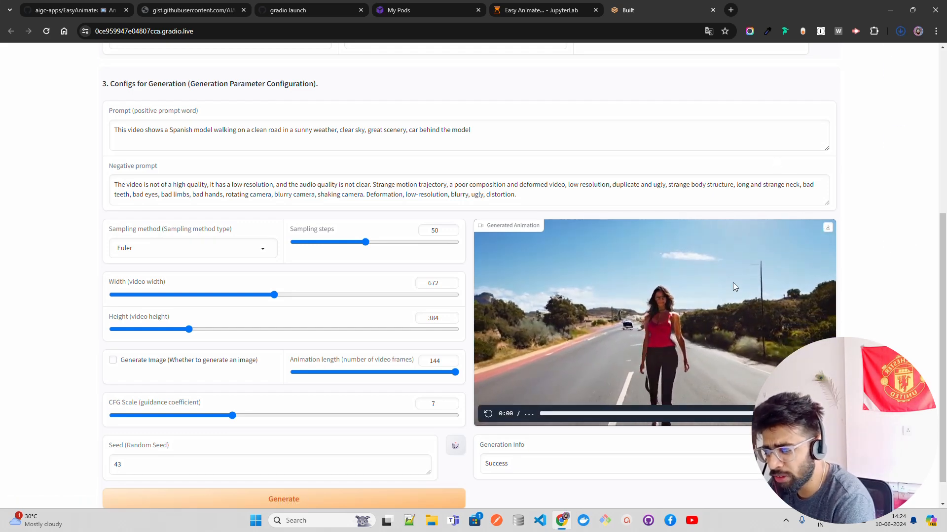